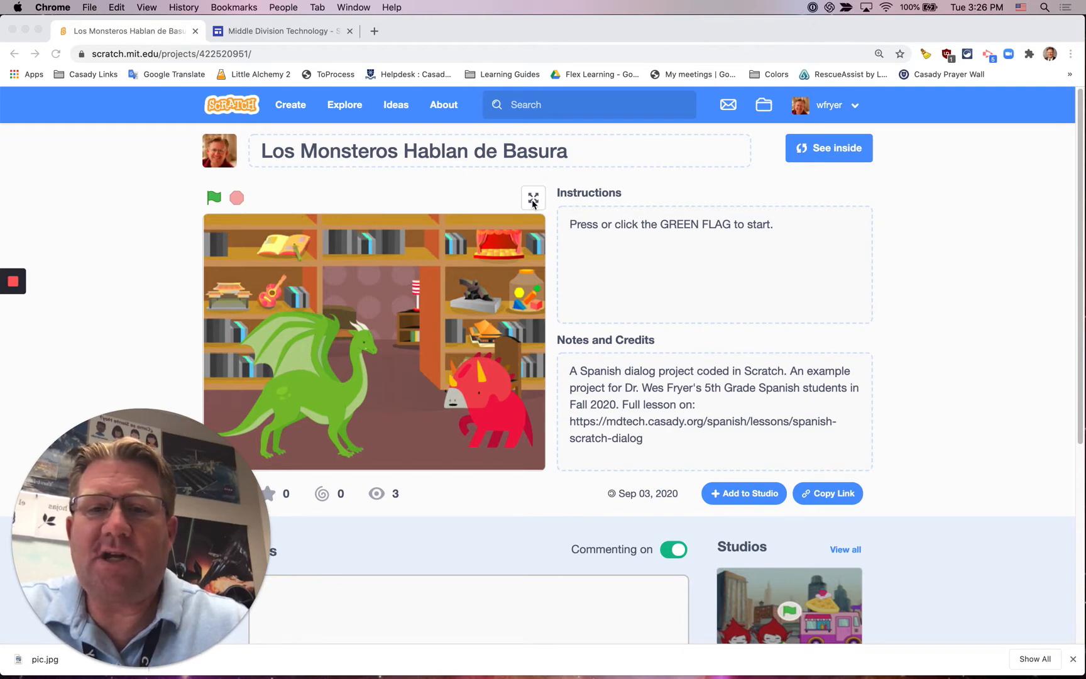
View the stage at full size, then open the project in the editor.
{"action": "left_click", "coordinate": [533, 197]}
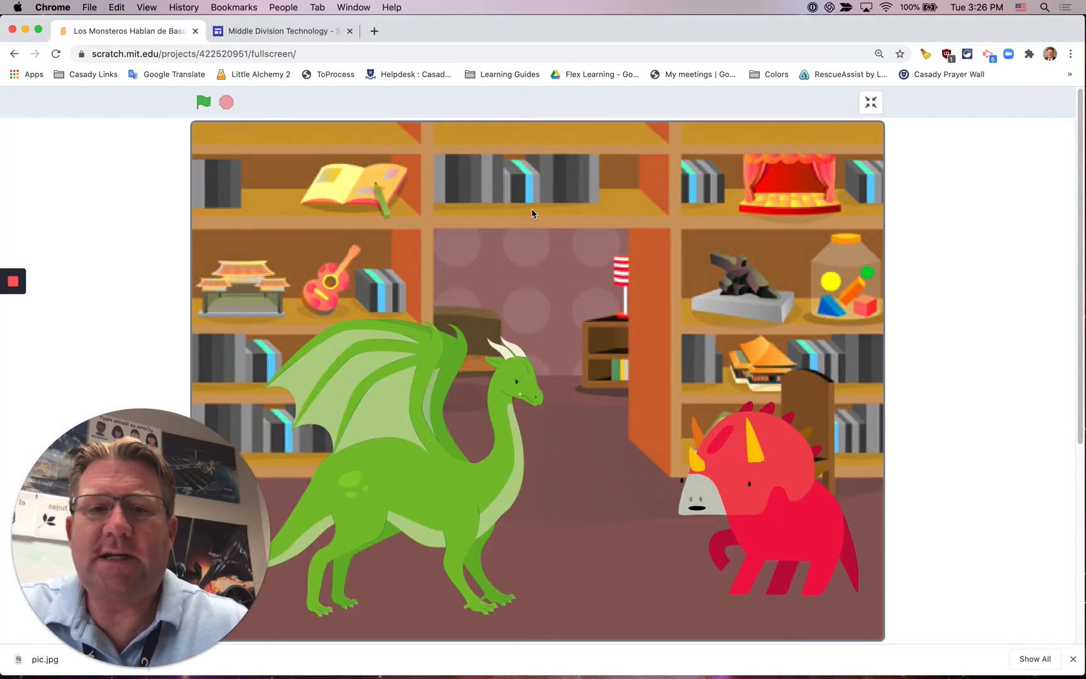
{"action": "left_click", "coordinate": [204, 102]}
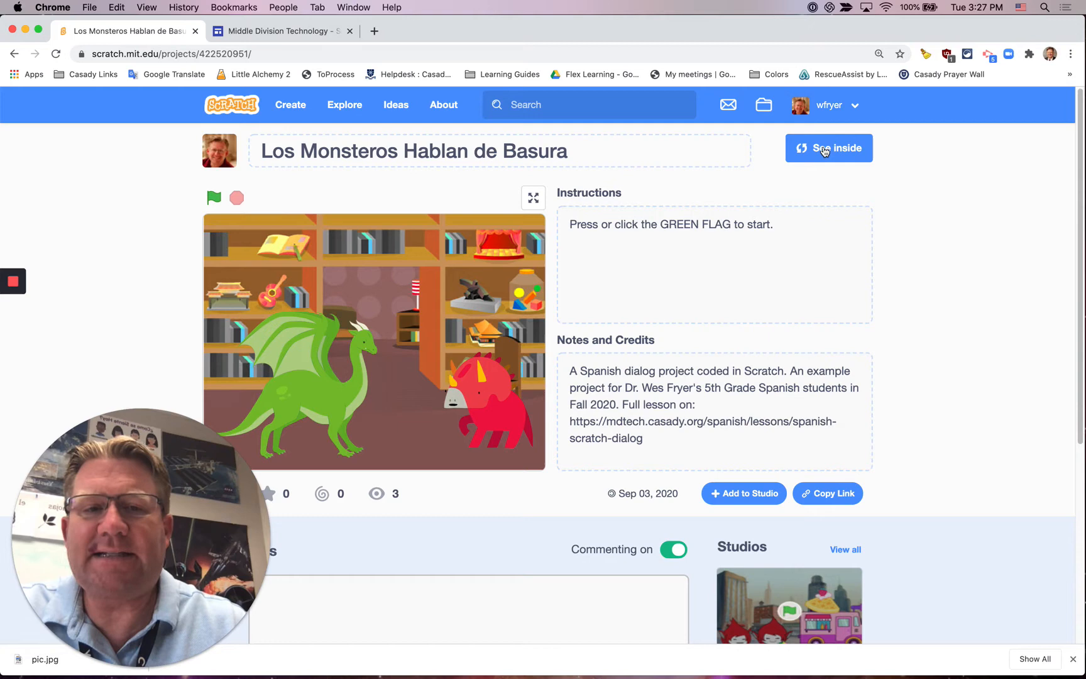
{"action": "left_click", "coordinate": [828, 148]}
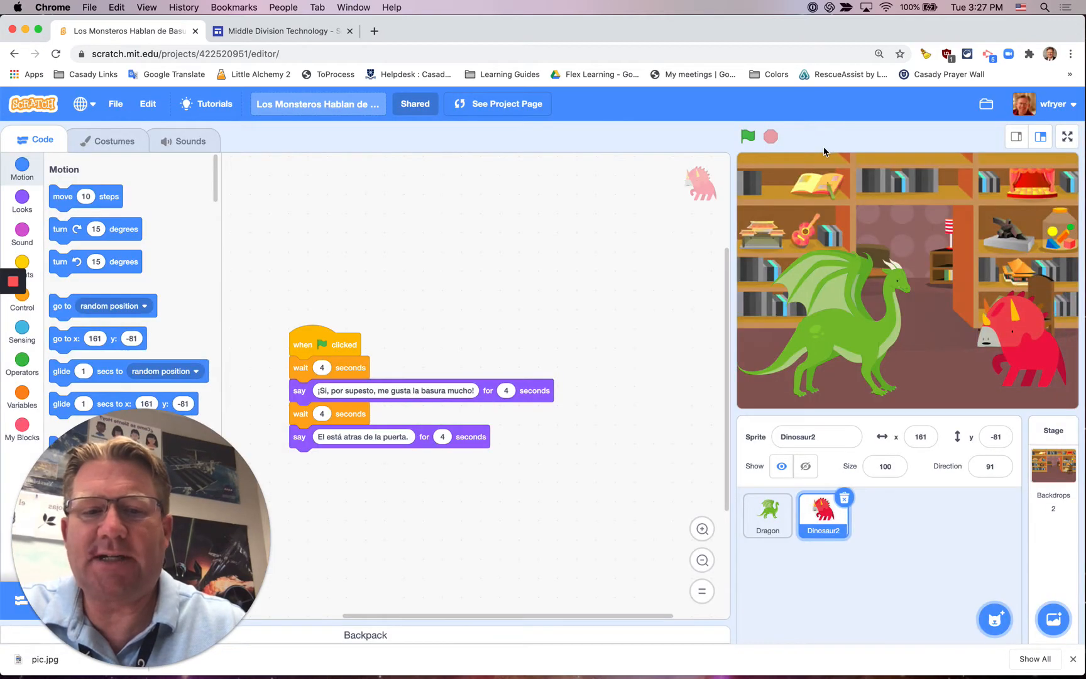
Look over Dinosaur2's script, then reselect Dragon and move its script lower.
{"action": "left_click", "coordinate": [767, 515]}
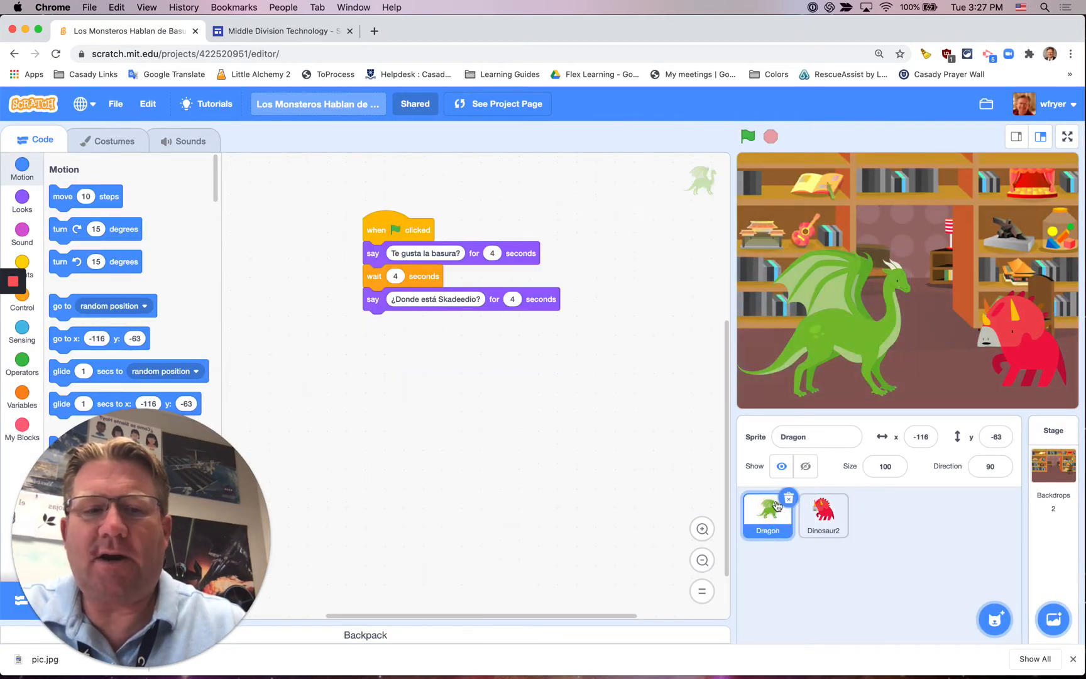
{"action": "left_click", "coordinate": [823, 515]}
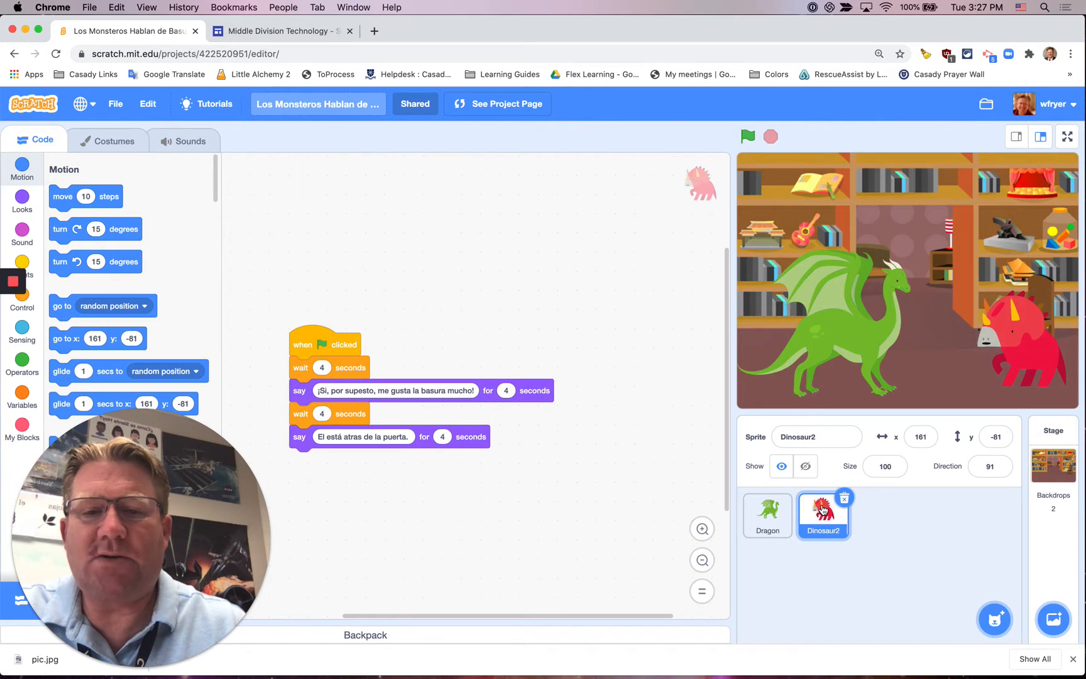
{"action": "left_click", "coordinate": [766, 515]}
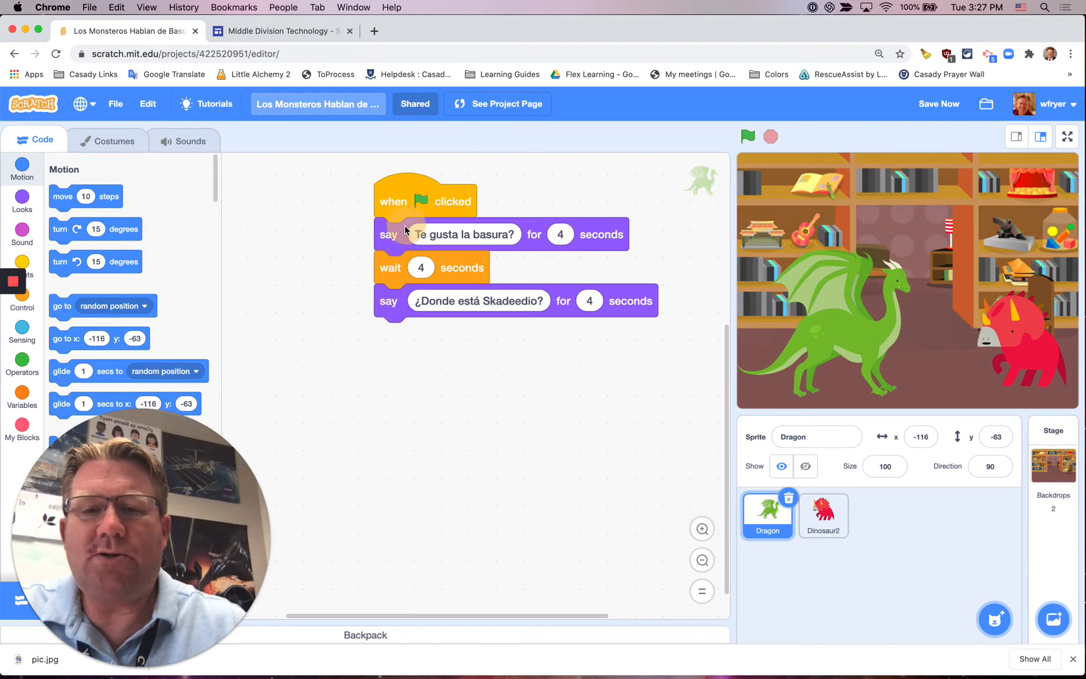
{"action": "left_click_drag", "start_coordinate": [426, 201], "coordinate": [360, 265]}
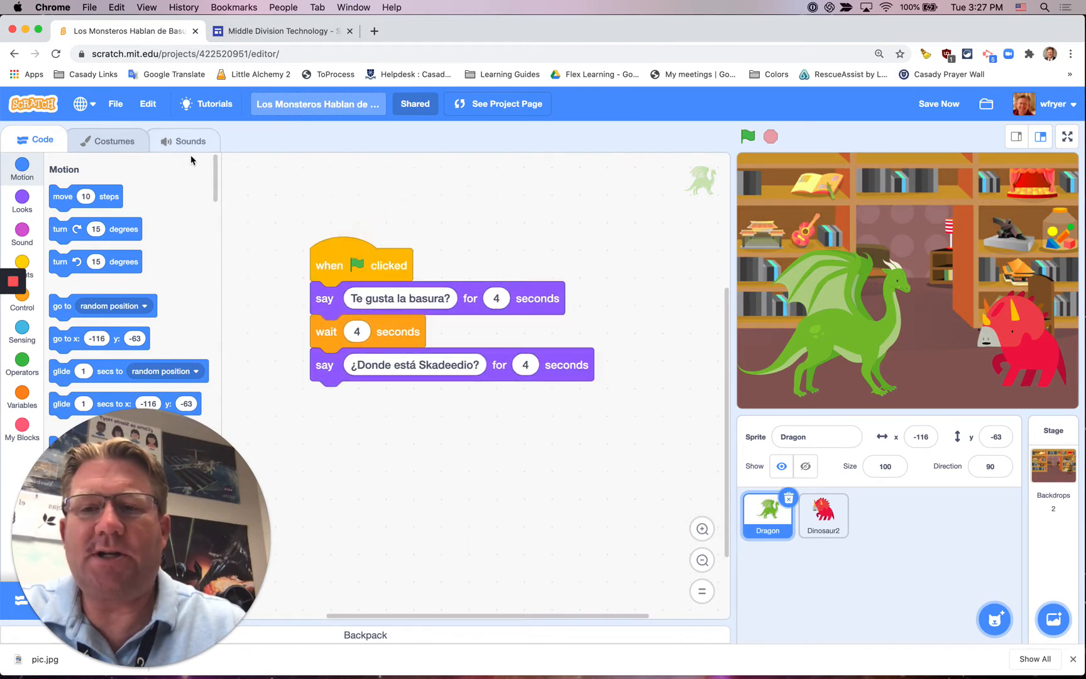
{"action": "mouse_move", "coordinate": [142, 423]}
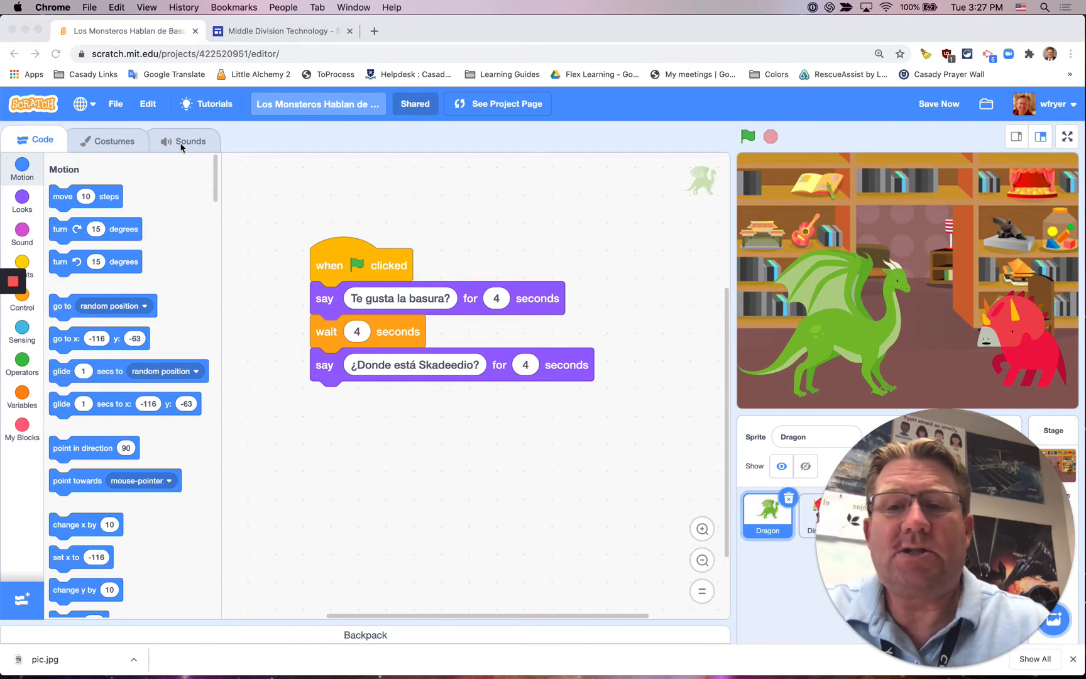
Show the Dragon's sounds and start a new voice recording from the sound menu.
{"action": "left_click", "coordinate": [182, 140]}
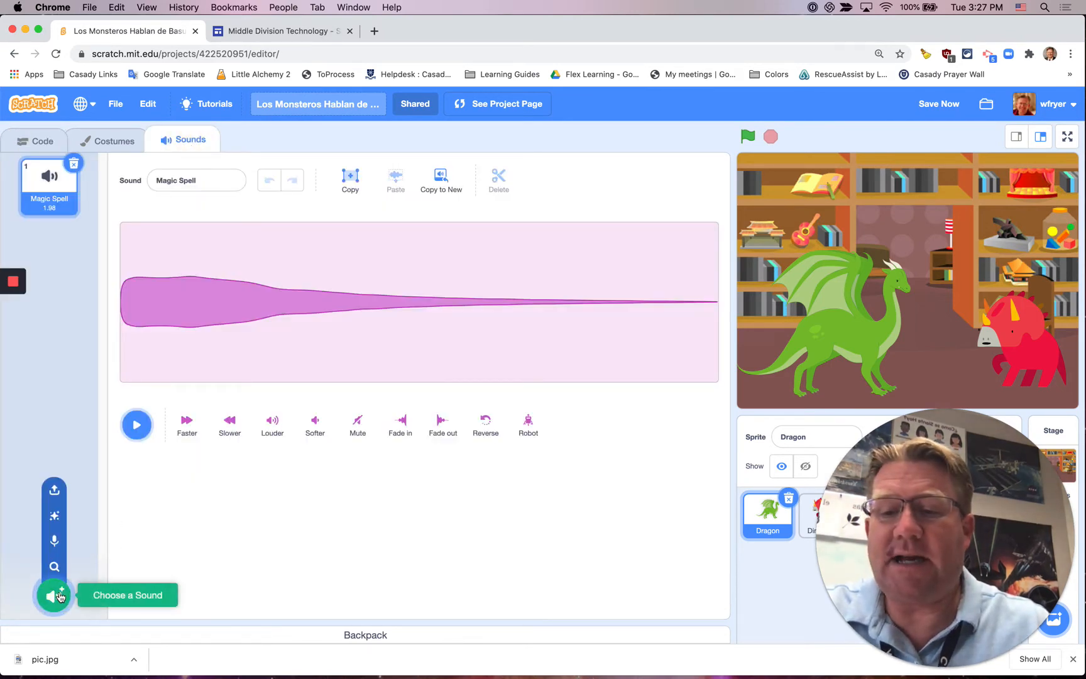
{"action": "mouse_move", "coordinate": [54, 540]}
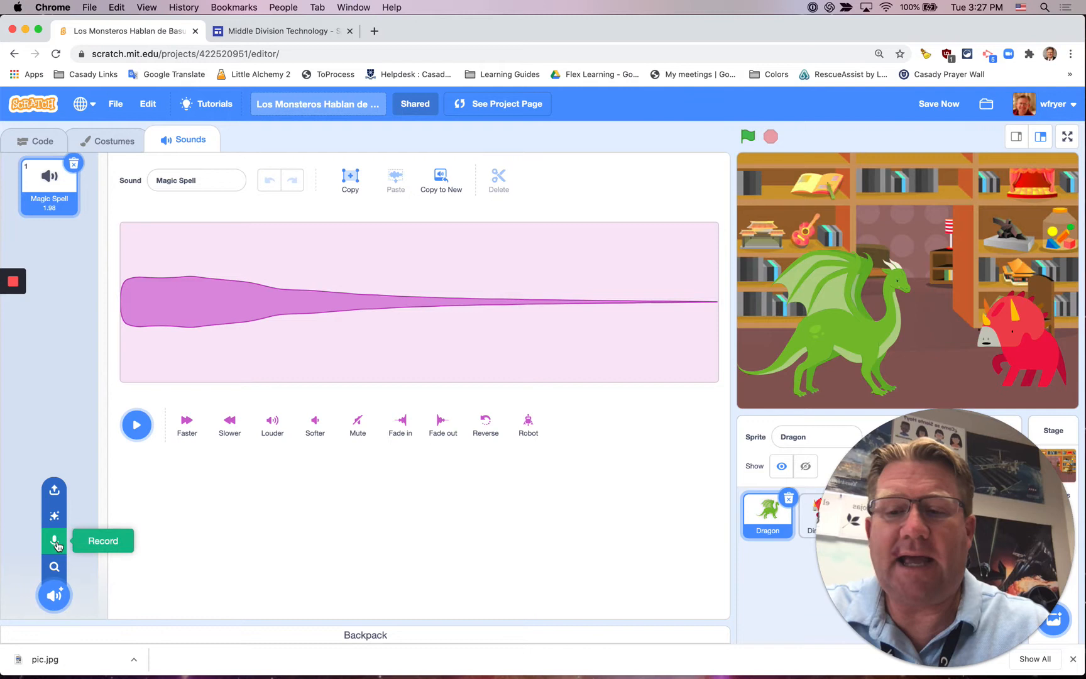
{"action": "left_click", "coordinate": [54, 541]}
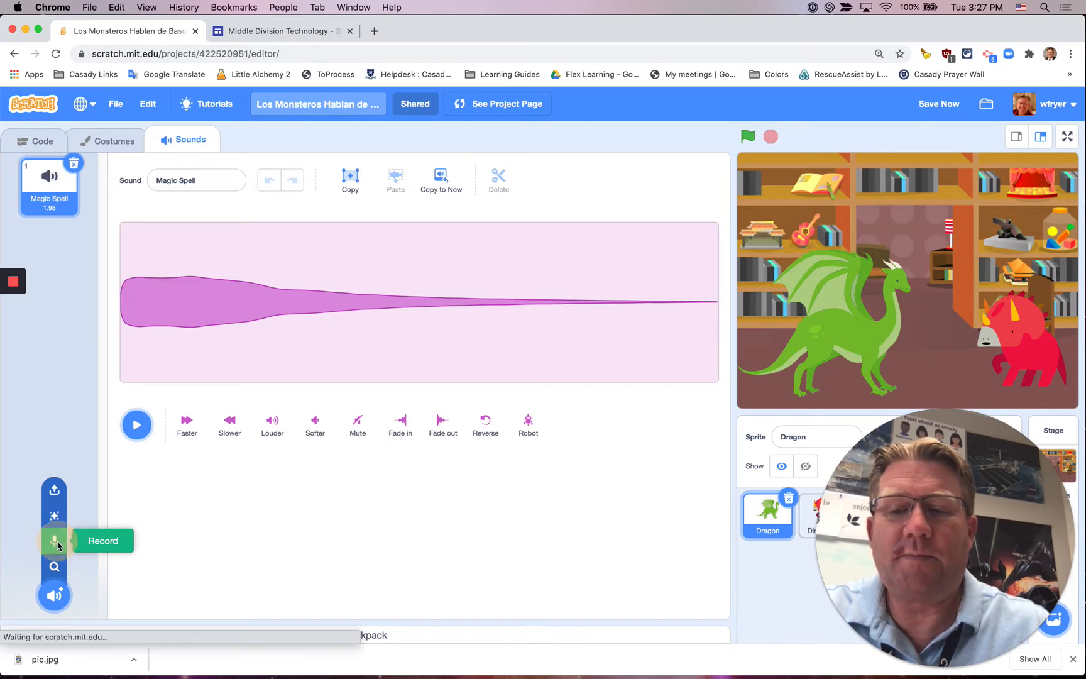
{"action": "left_click", "coordinate": [54, 540]}
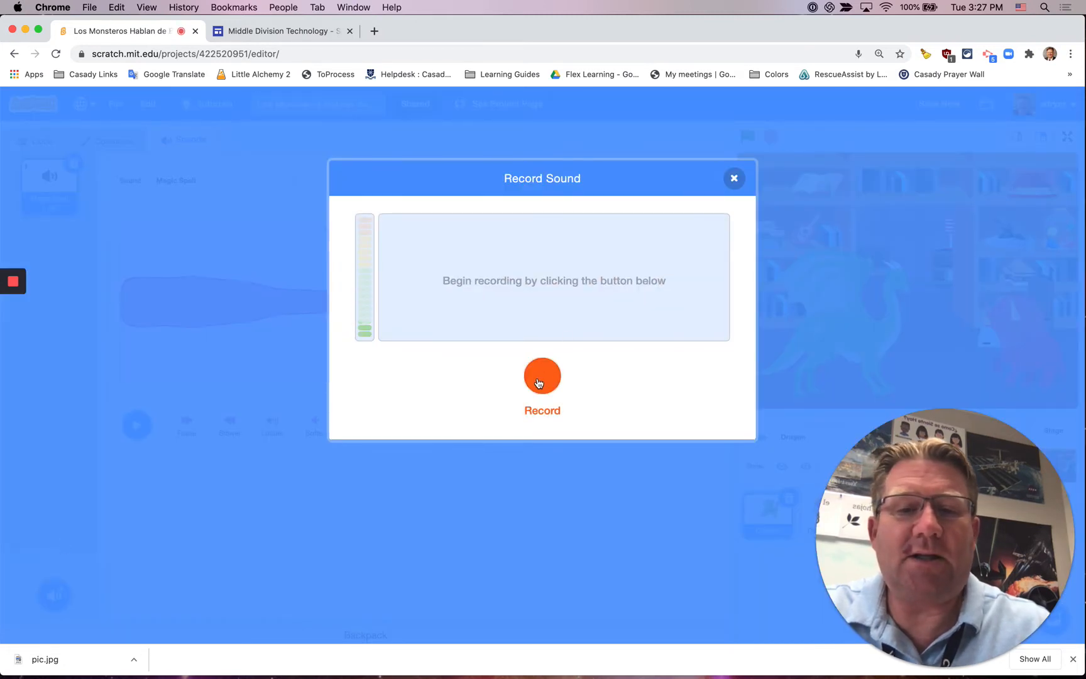
Record a Spanish line, trim silence at both ends, preview it, and save as recording1.
{"action": "left_click", "coordinate": [543, 376]}
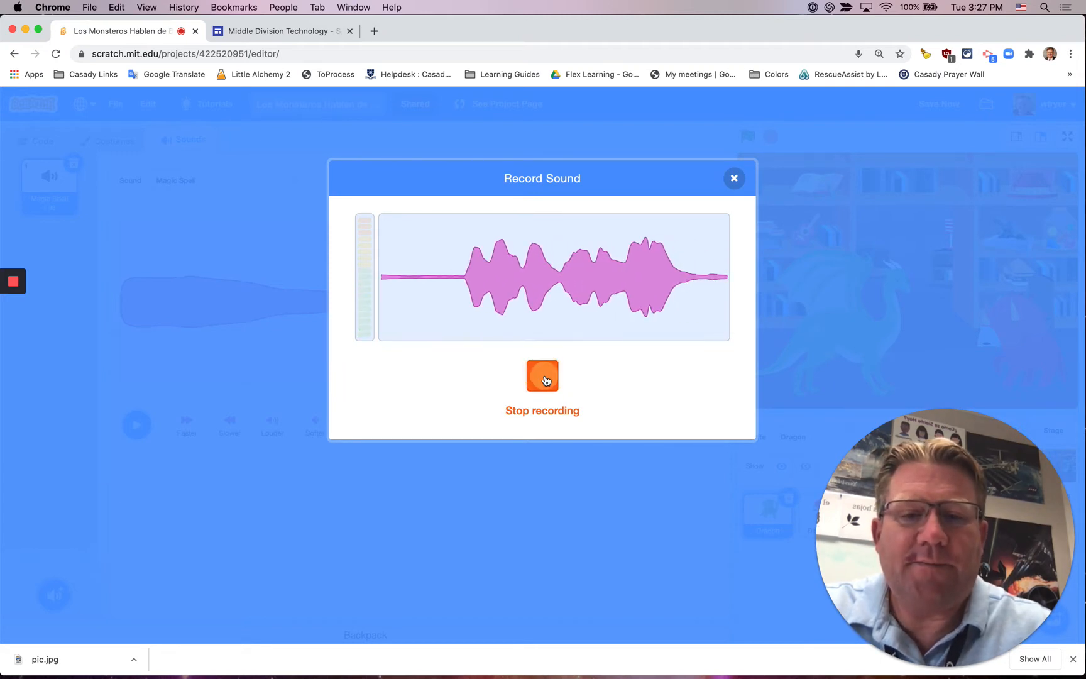
{"action": "left_click", "coordinate": [542, 376]}
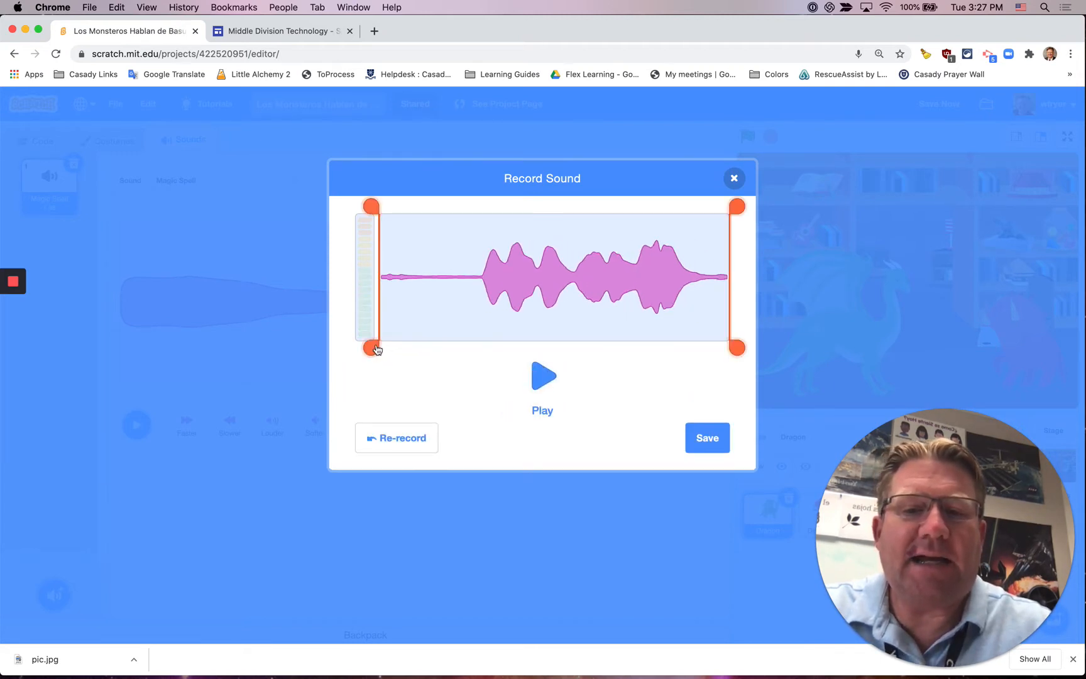
{"action": "left_click_drag", "start_coordinate": [371, 347], "coordinate": [464, 338]}
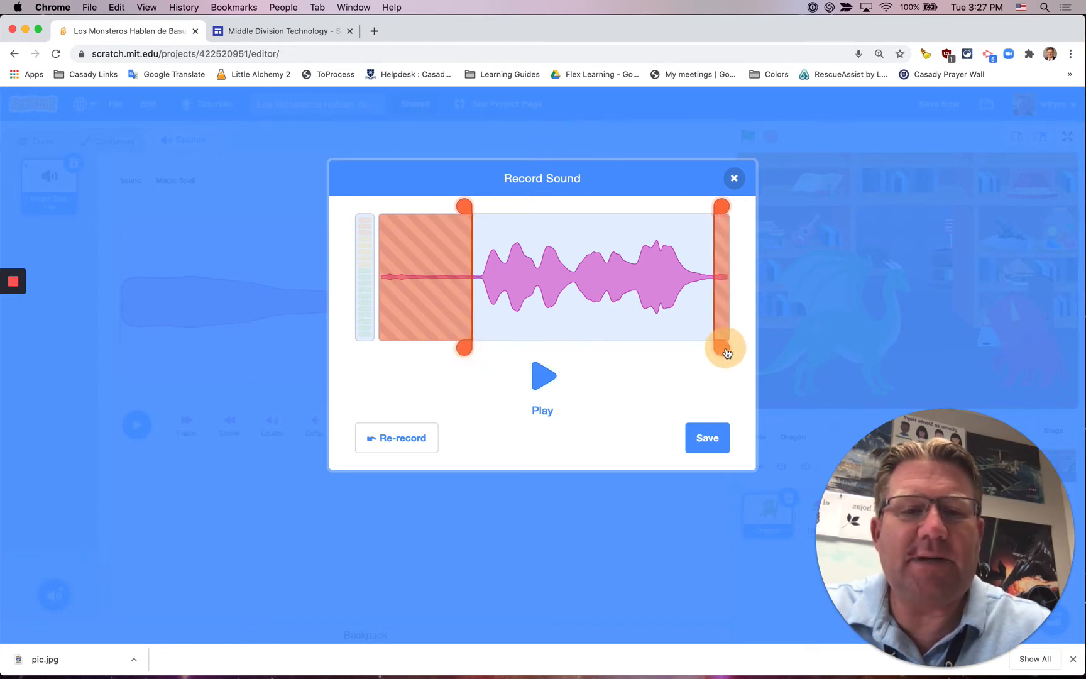
{"action": "left_click_drag", "start_coordinate": [725, 350], "coordinate": [719, 339]}
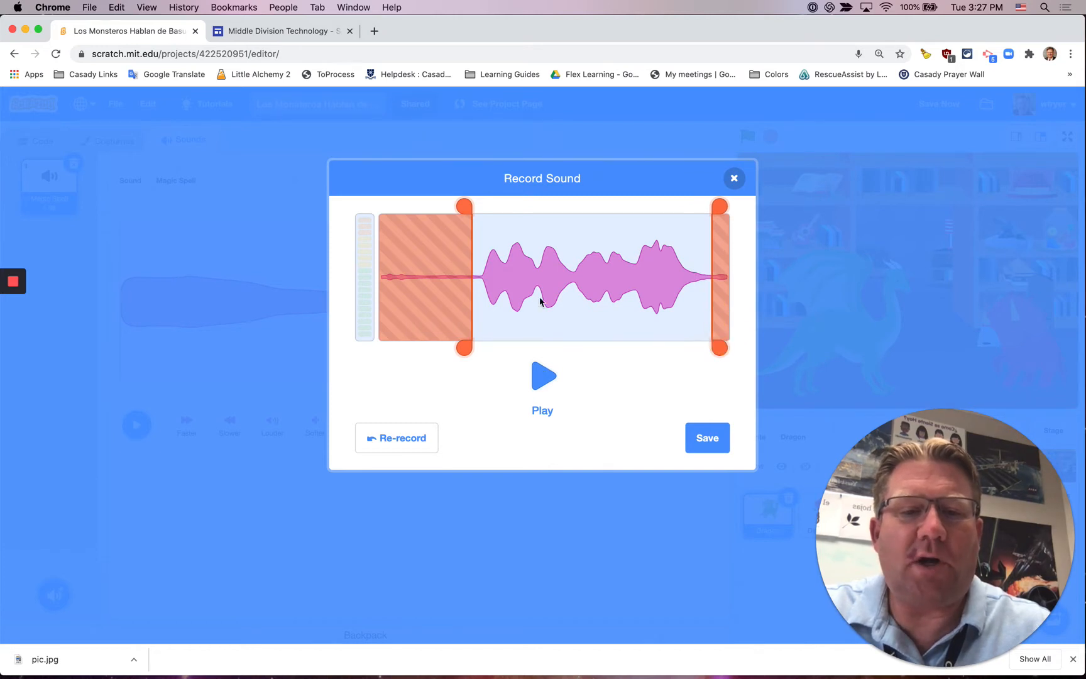
{"action": "left_click", "coordinate": [543, 376]}
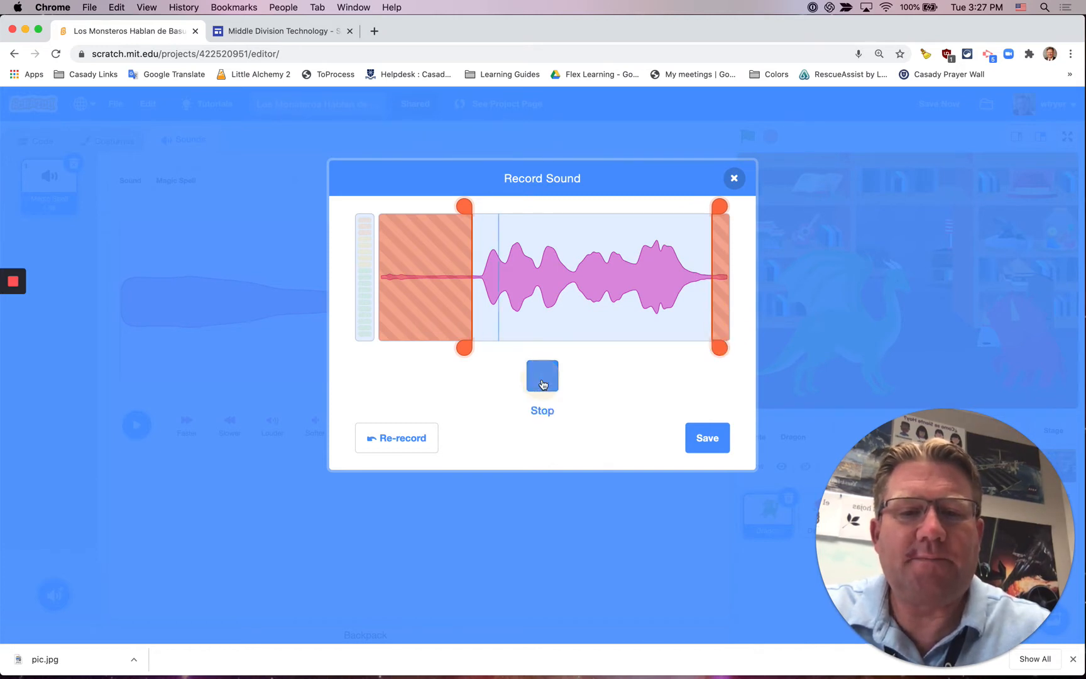
{"action": "left_click", "coordinate": [542, 376]}
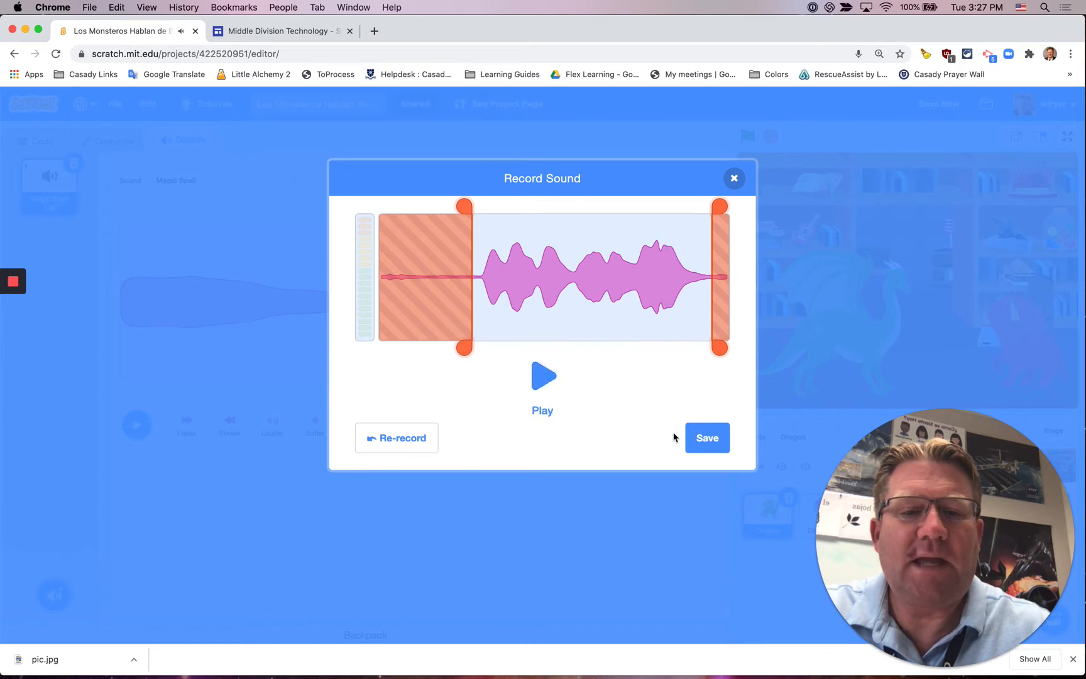
{"action": "left_click", "coordinate": [707, 437]}
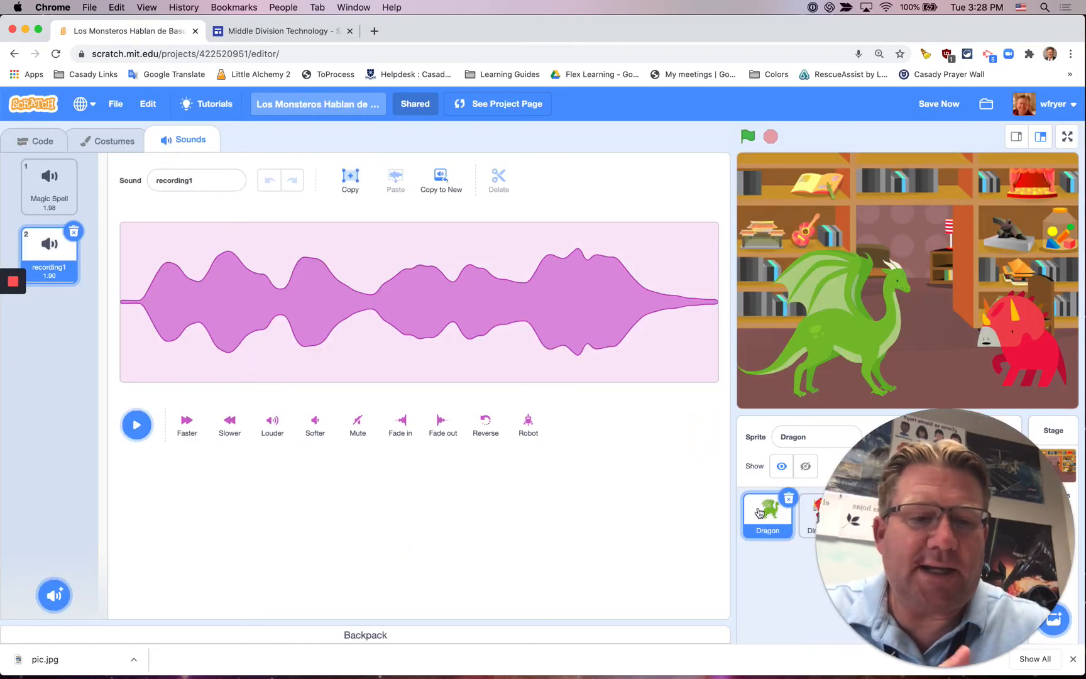
{"action": "mouse_move", "coordinate": [782, 484]}
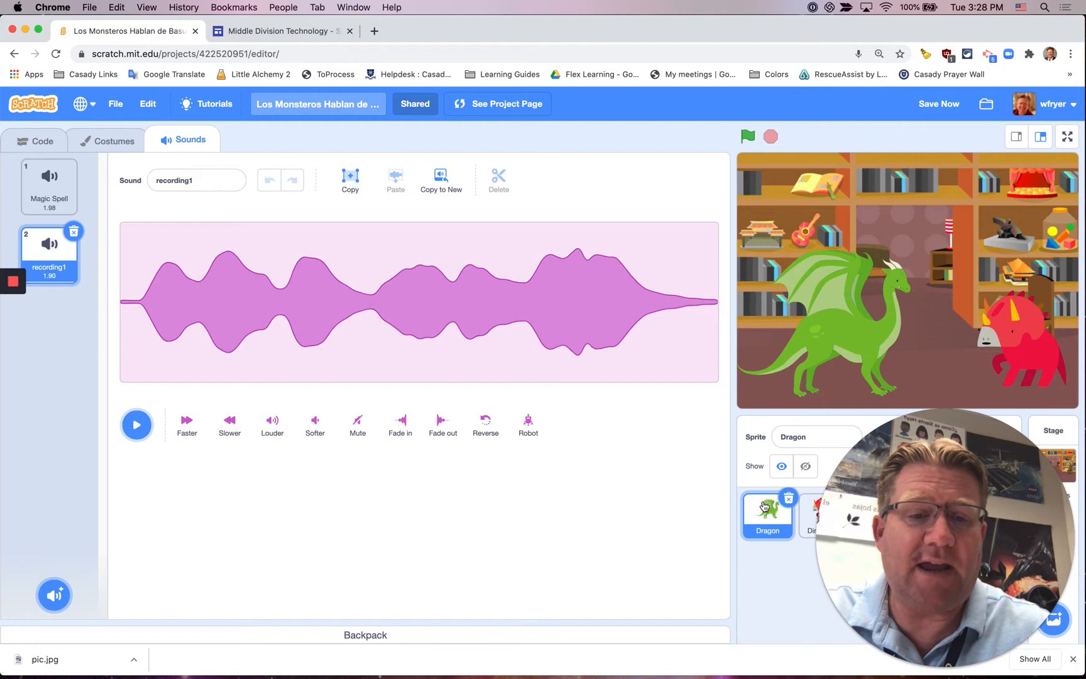
Delete the Dragon's Magic Spell sound and rename recording1 to 'te gusta basura'.
{"action": "left_click", "coordinate": [48, 185]}
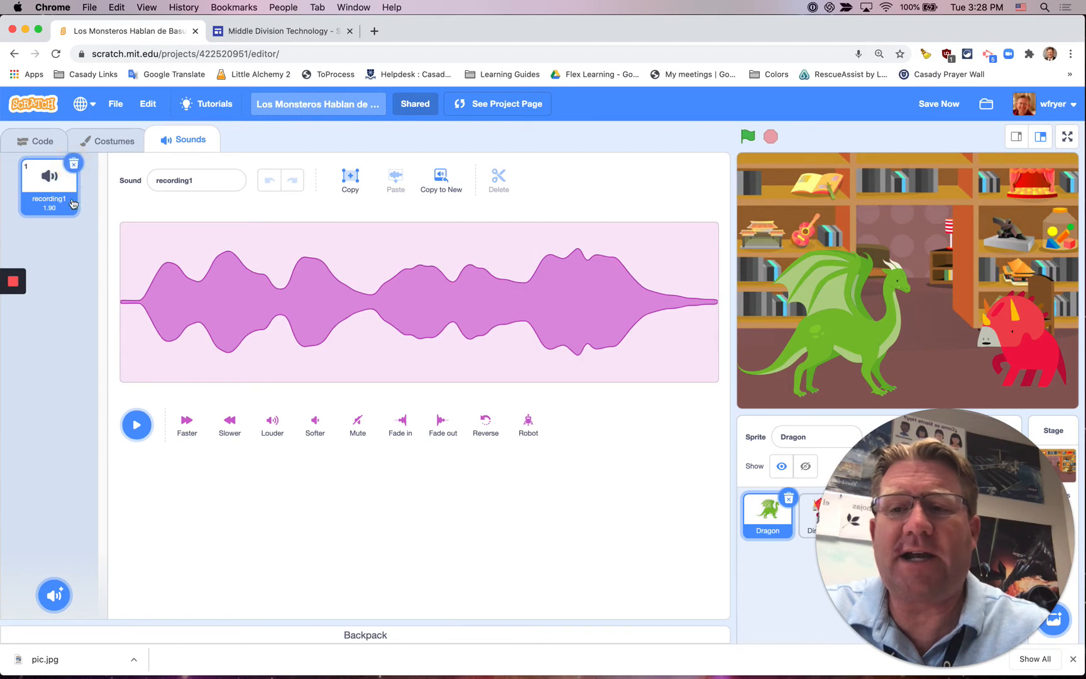
{"action": "left_click", "coordinate": [196, 180]}
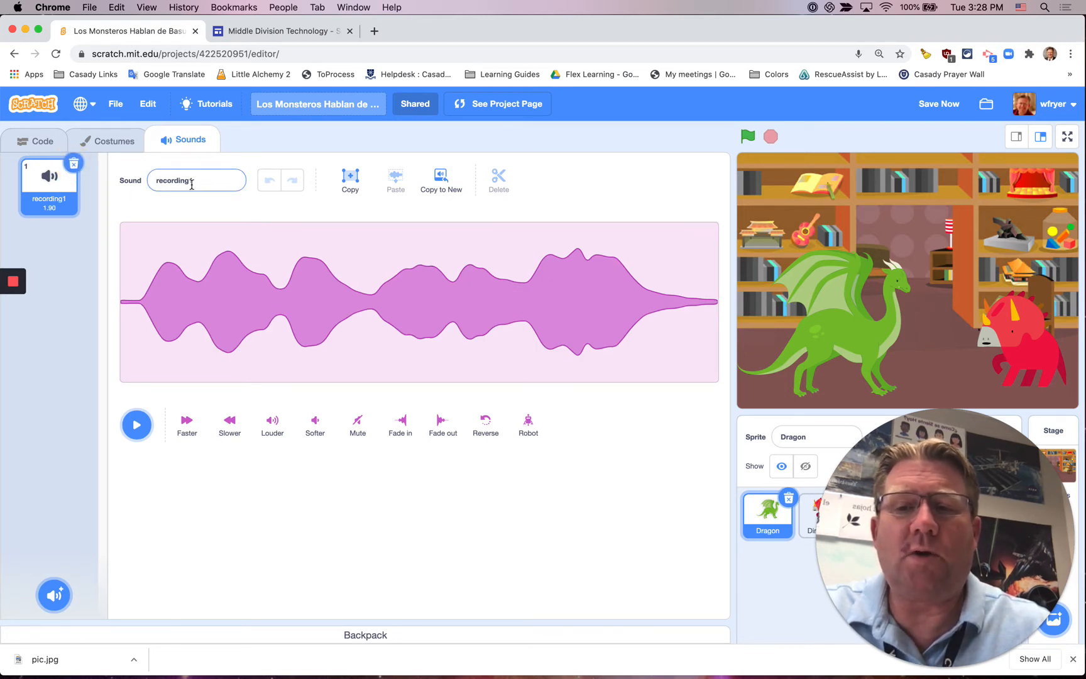
{"action": "left_click", "coordinate": [195, 181]}
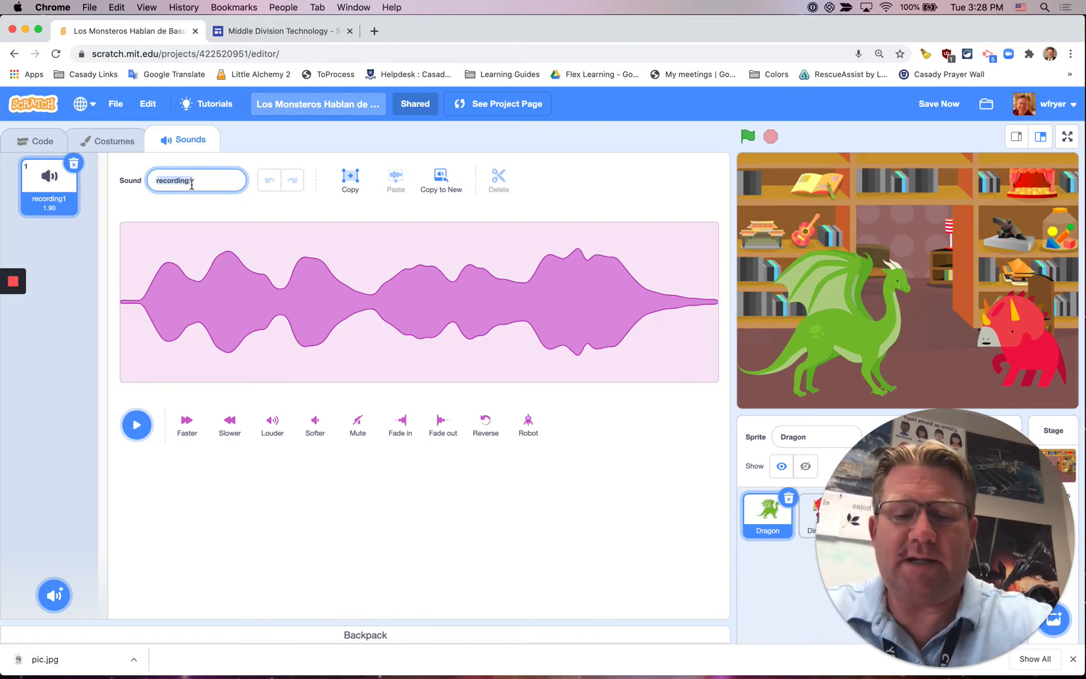
{"action": "type", "text": "te gusta basura"}
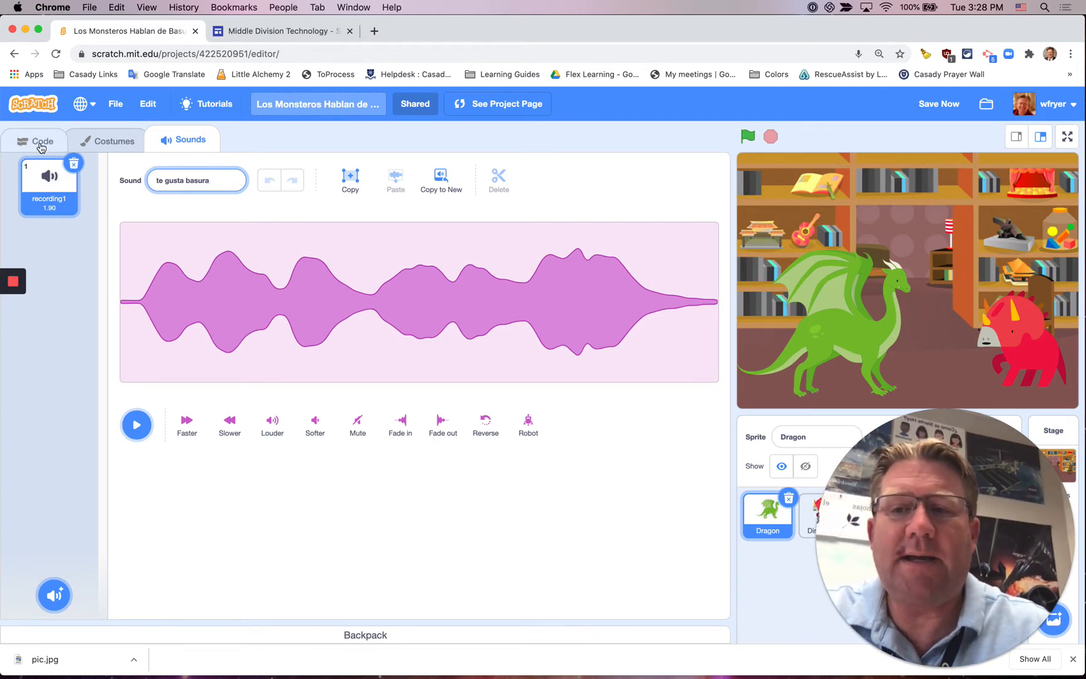
Add a start sound block right after the Dragon's green-flag hat block.
{"action": "left_click", "coordinate": [34, 141]}
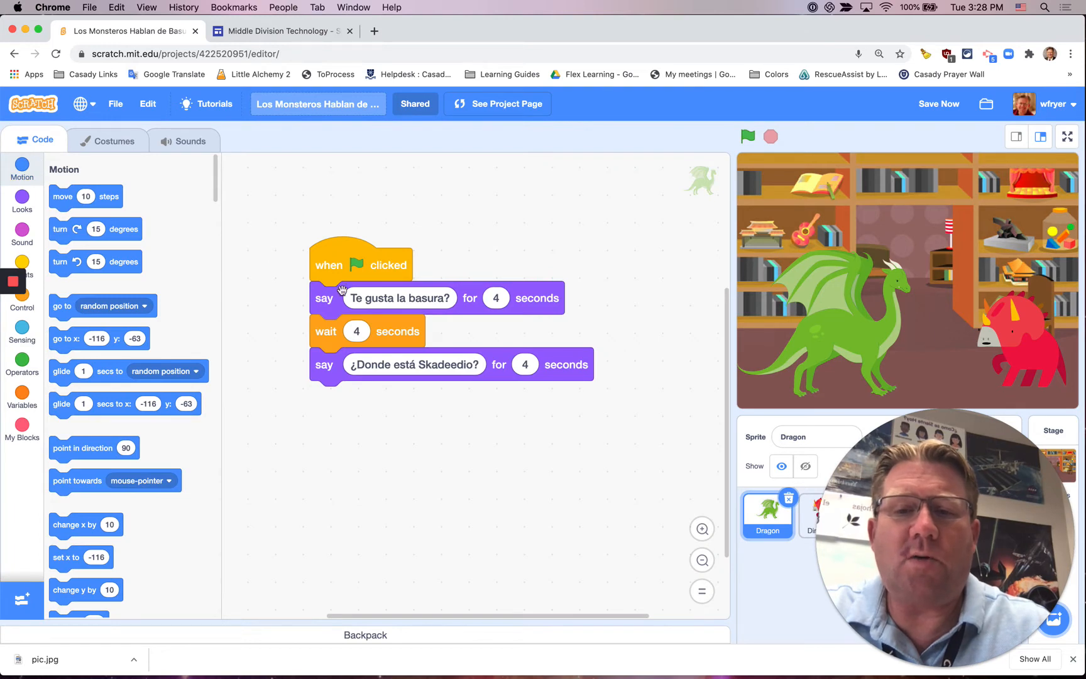
{"action": "mouse_move", "coordinate": [22, 232]}
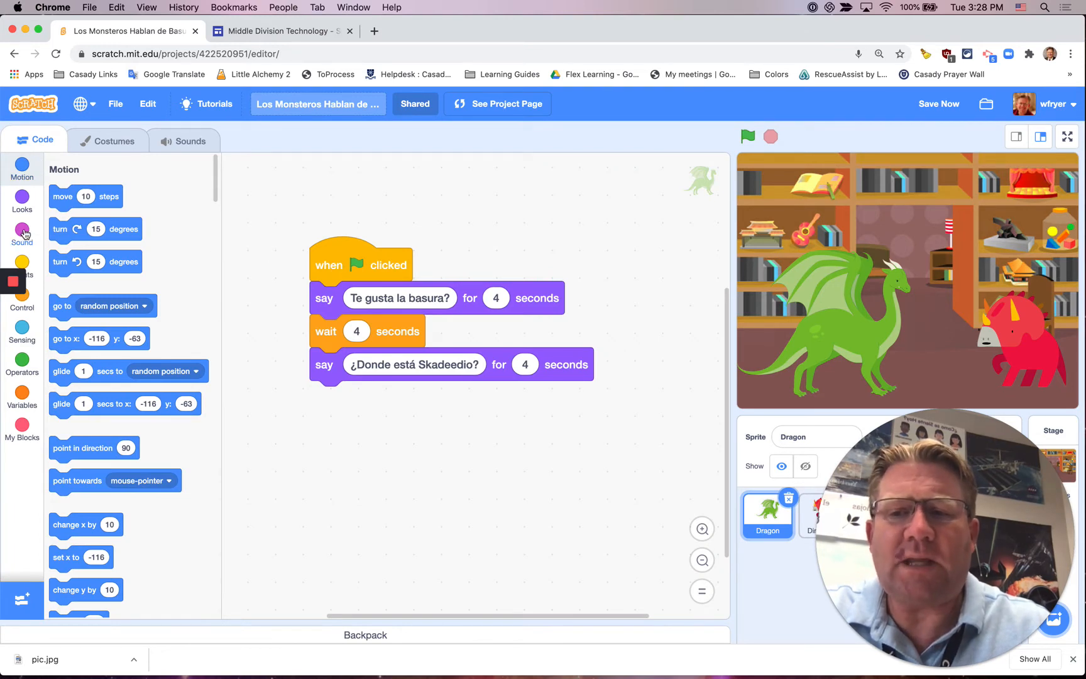
{"action": "left_click", "coordinate": [21, 232]}
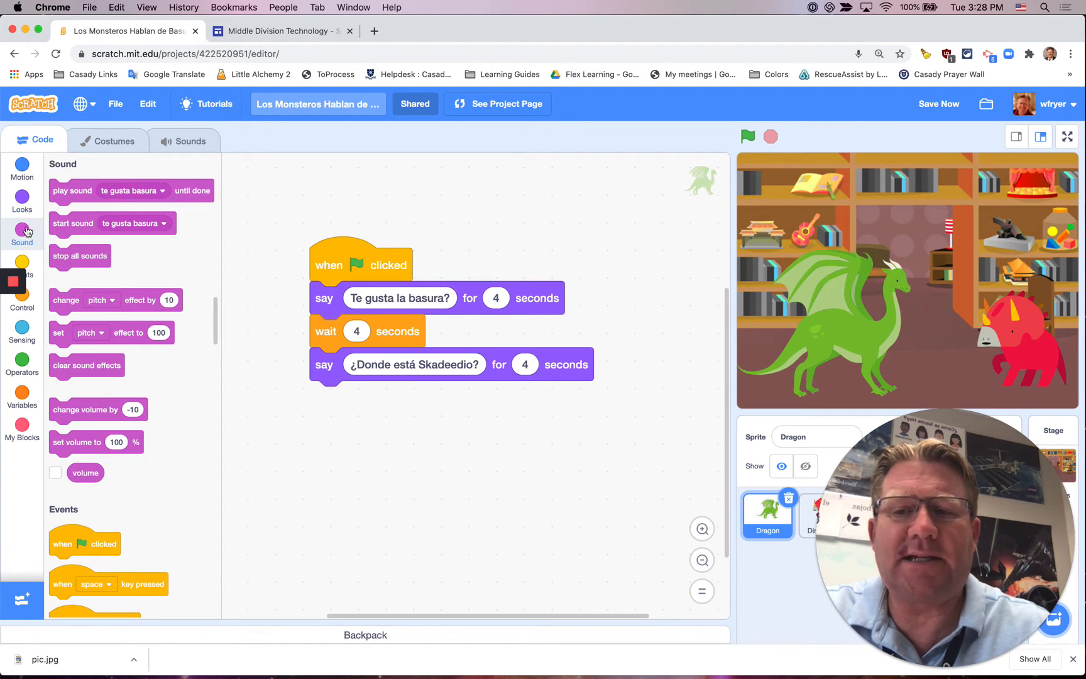
{"action": "mouse_move", "coordinate": [95, 320]}
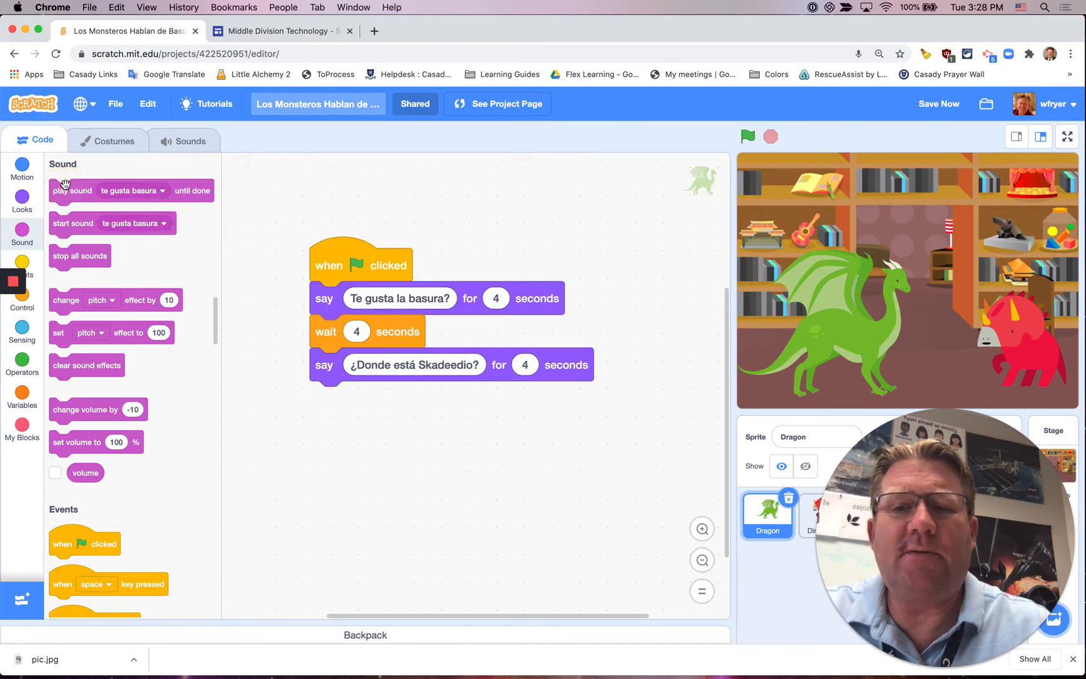
{"action": "mouse_move", "coordinate": [242, 255]}
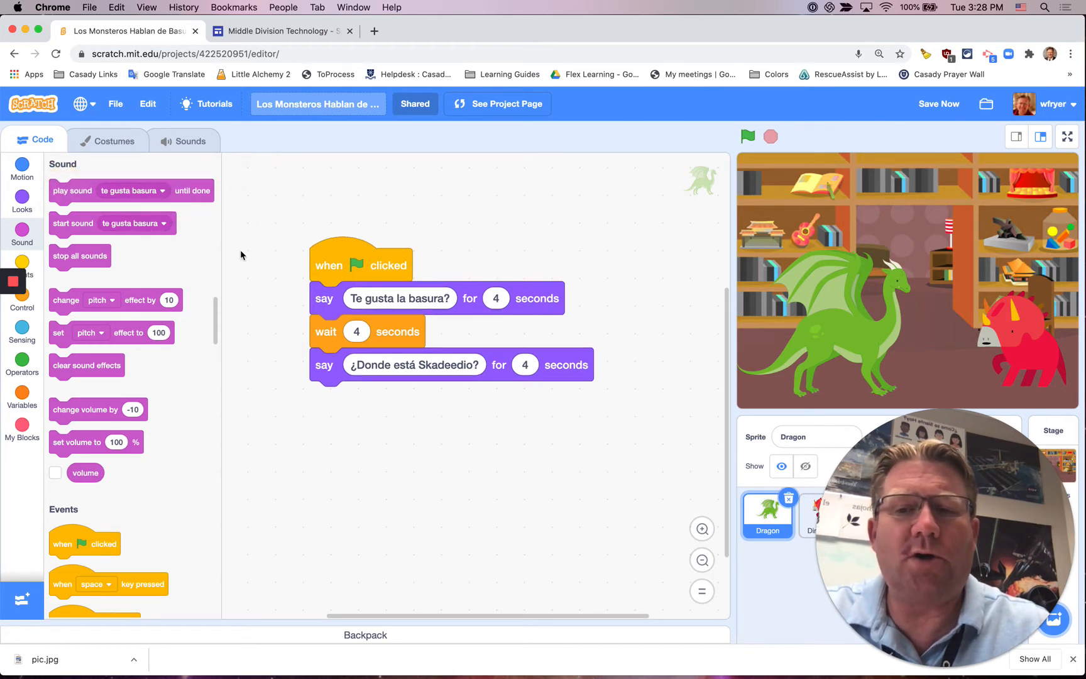
{"action": "left_click_drag", "start_coordinate": [111, 223], "coordinate": [346, 294]}
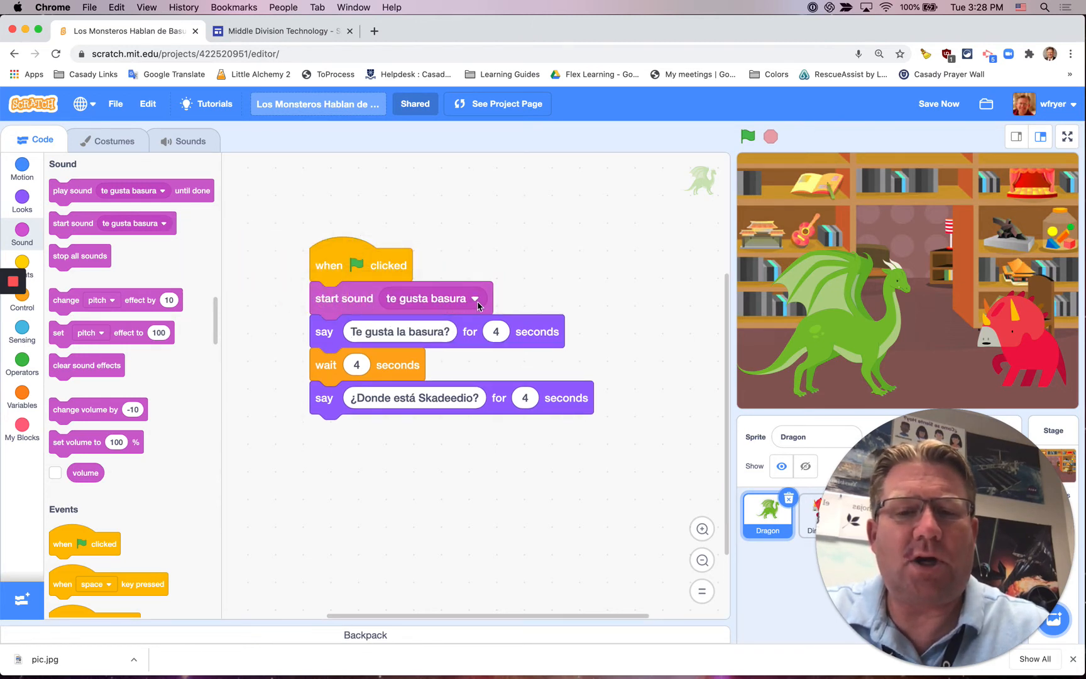
{"action": "left_click", "coordinate": [474, 298]}
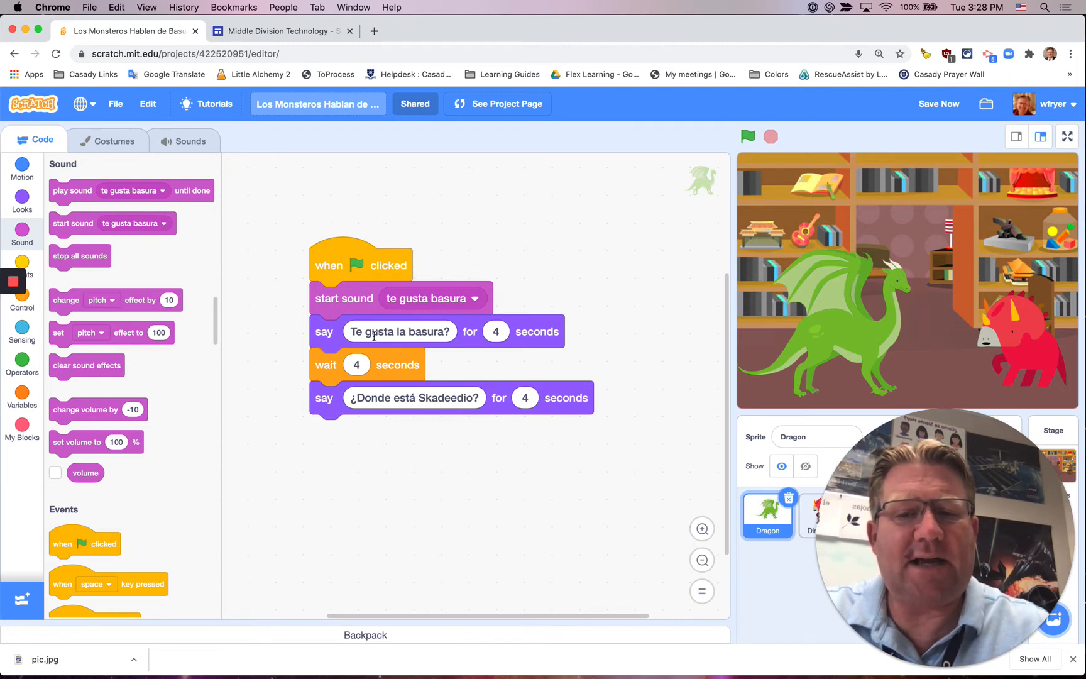
Run the scene with the green flag to hear the Dragon's clip, then select Dinosaur2.
{"action": "left_click", "coordinate": [747, 136]}
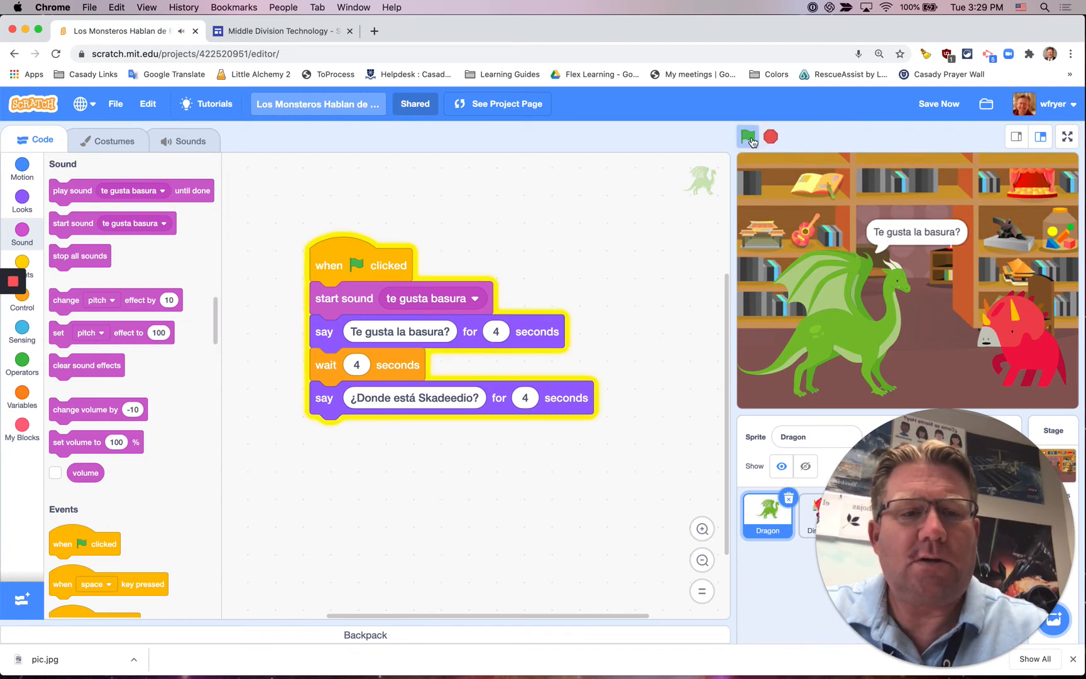
{"action": "left_click", "coordinate": [747, 137]}
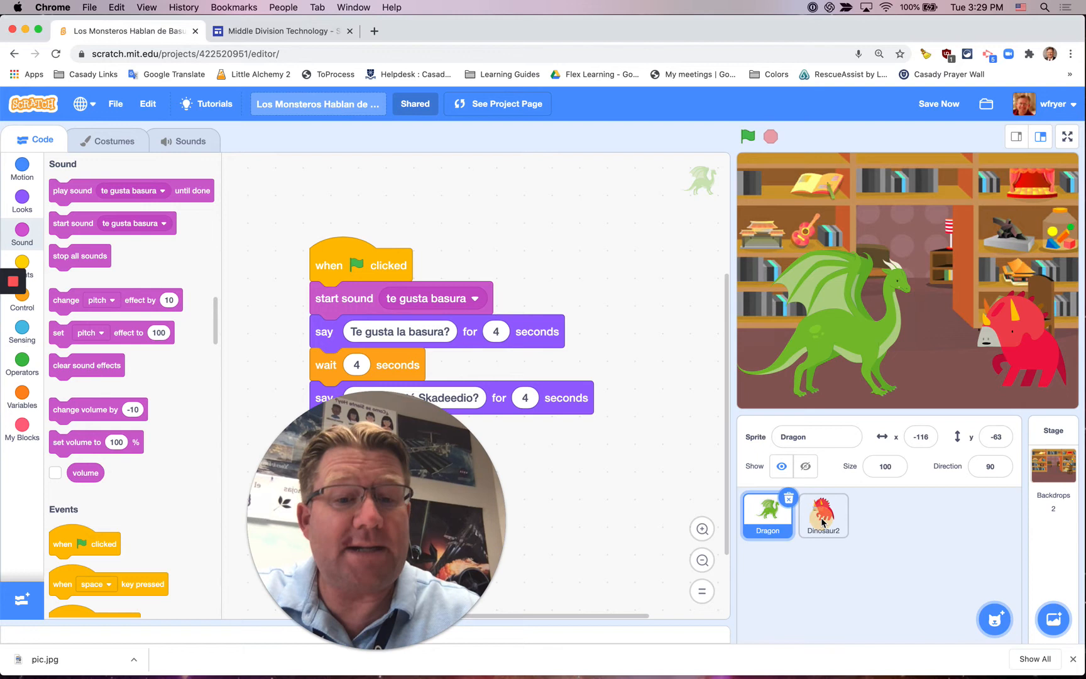
{"action": "left_click", "coordinate": [823, 515]}
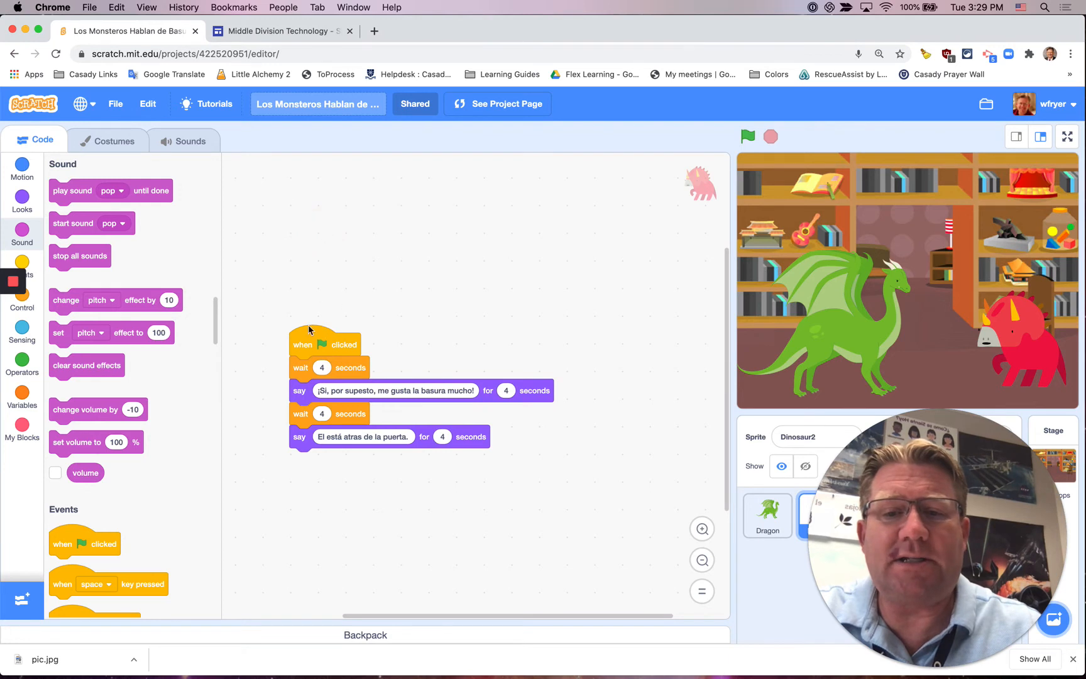
Zoom in twice on Dinosaur2's script and show its empty sound list.
{"action": "left_click", "coordinate": [701, 528]}
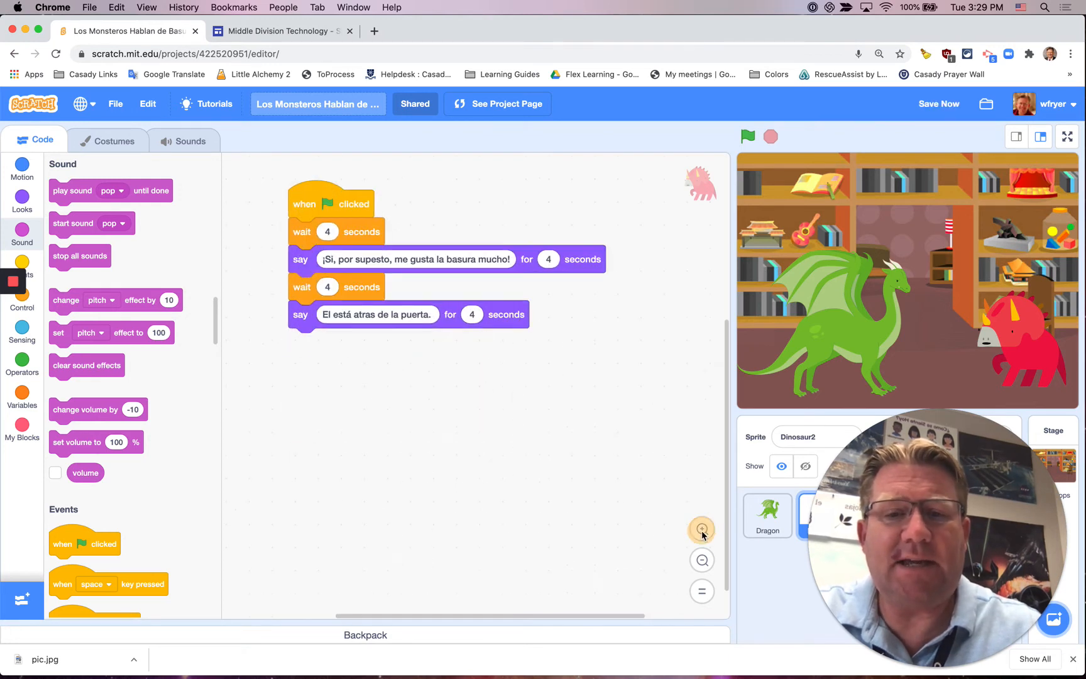
{"action": "left_click", "coordinate": [701, 529]}
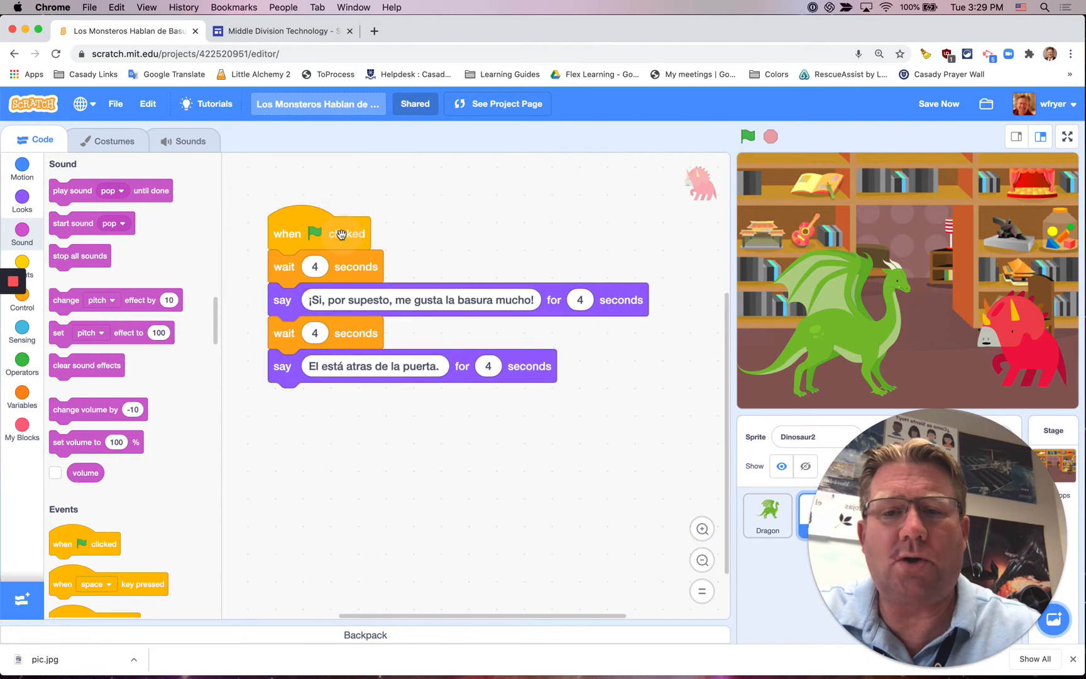
{"action": "left_click", "coordinate": [183, 140]}
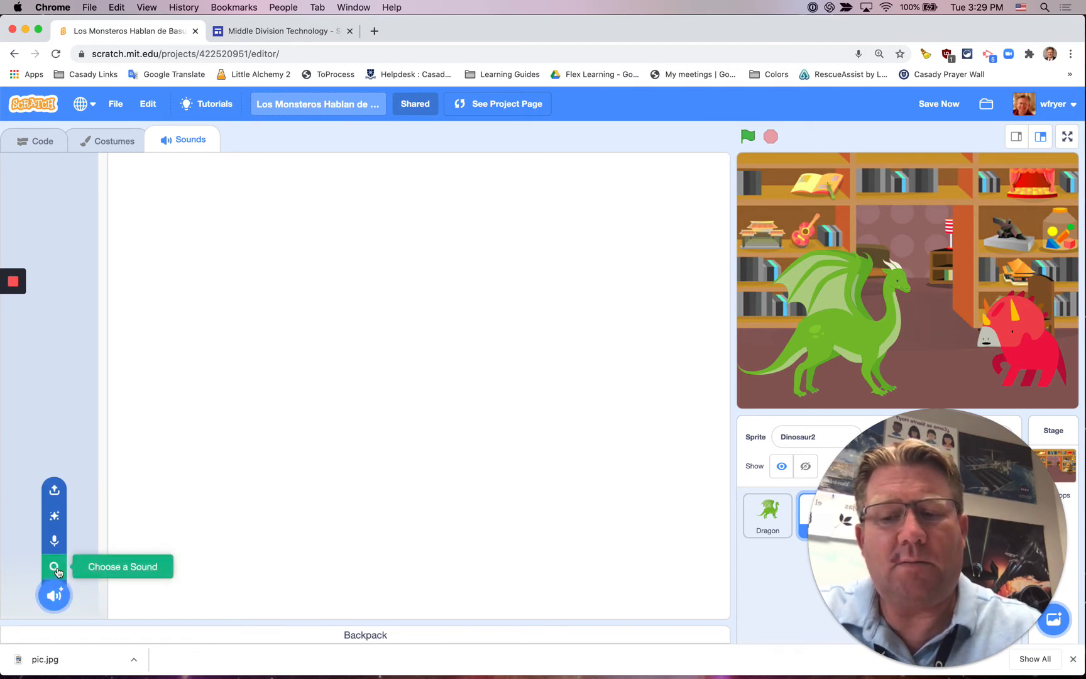
{"action": "mouse_move", "coordinate": [54, 542]}
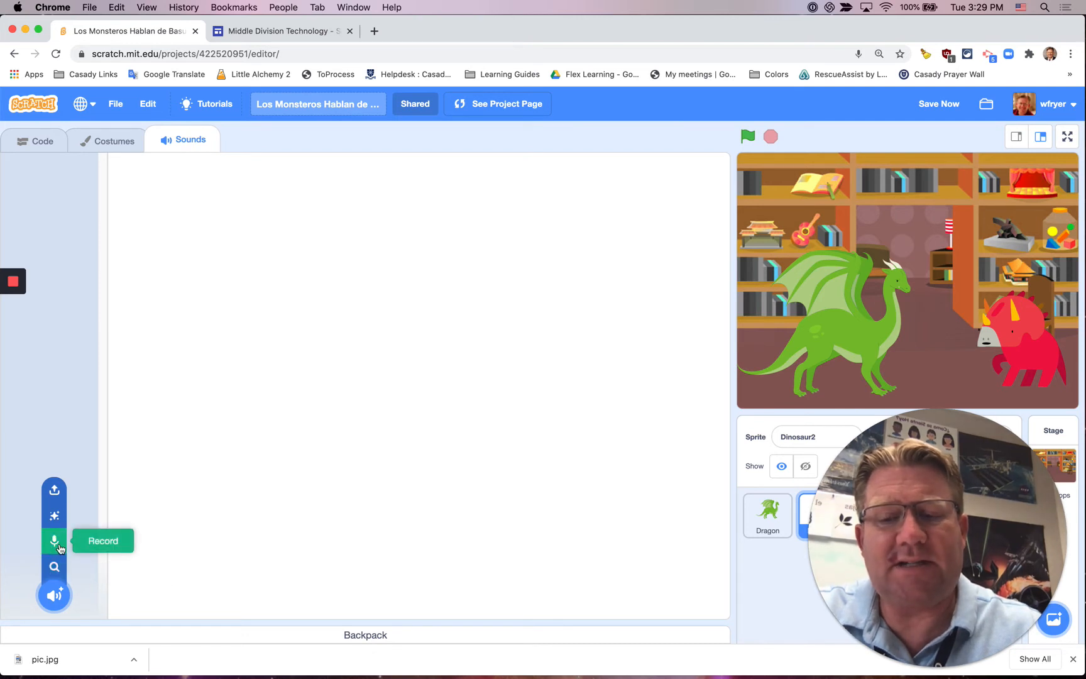
Record a Spanish clip for Dinosaur2, preview, save, and rename it 'si me gusta la basura'.
{"action": "left_click", "coordinate": [54, 541]}
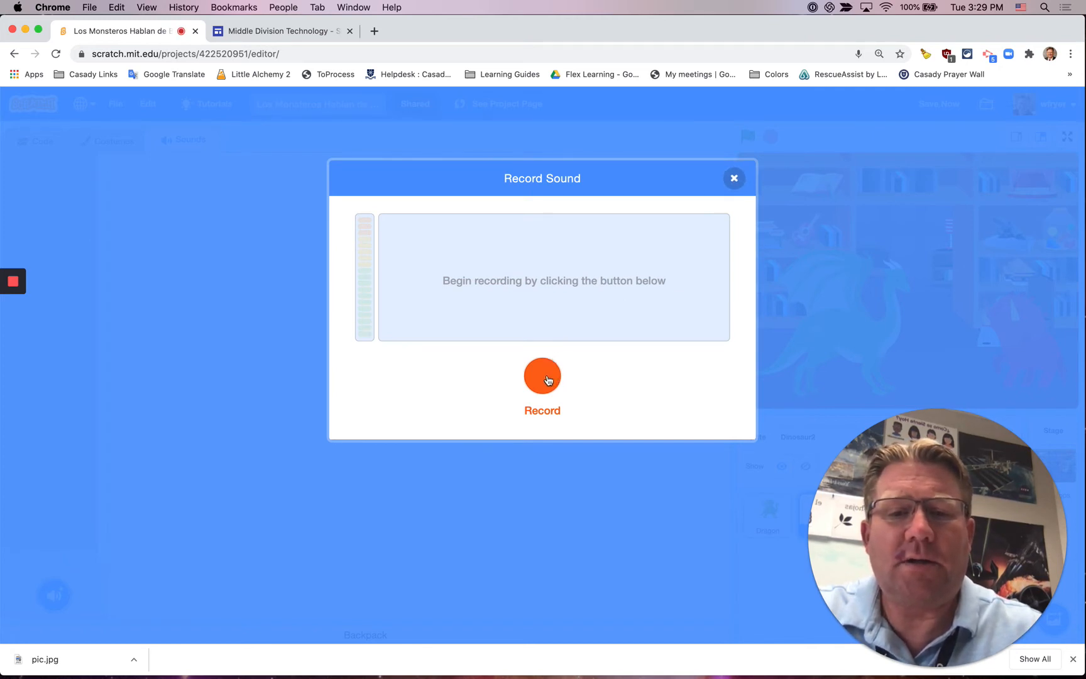
{"action": "left_click", "coordinate": [542, 376]}
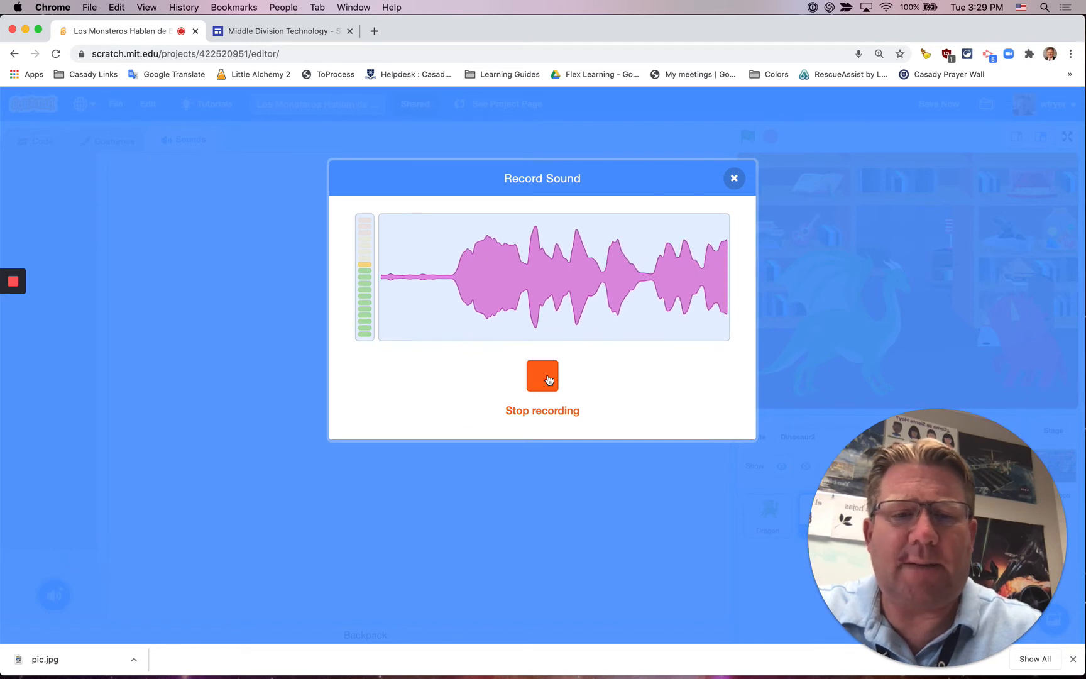
{"action": "left_click", "coordinate": [542, 376]}
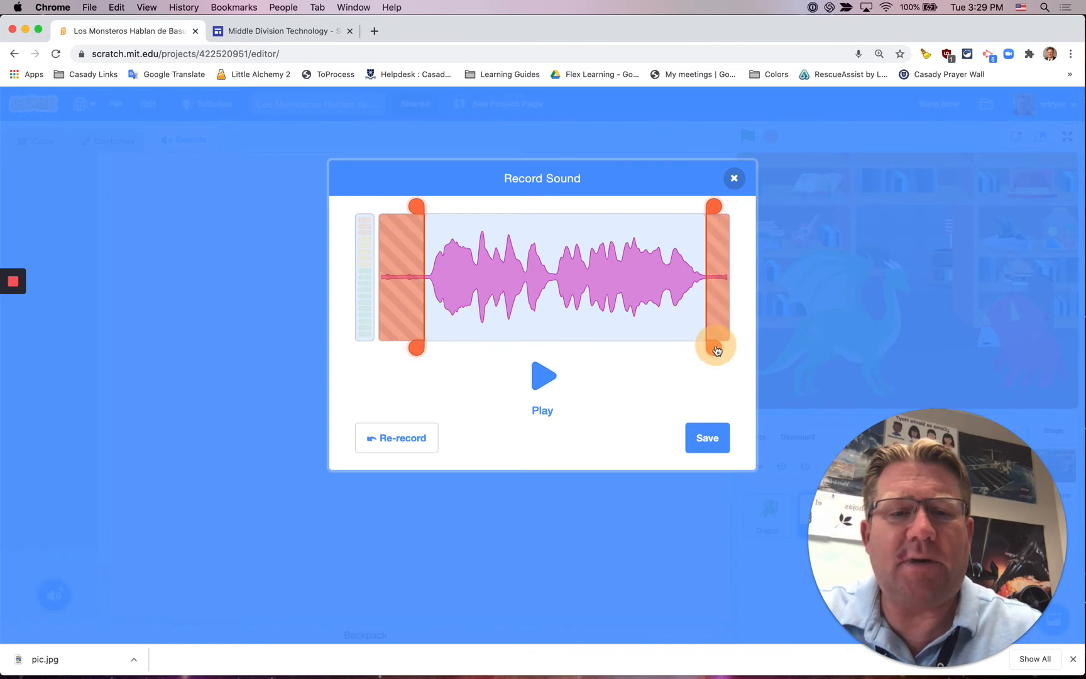
{"action": "left_click", "coordinate": [543, 376]}
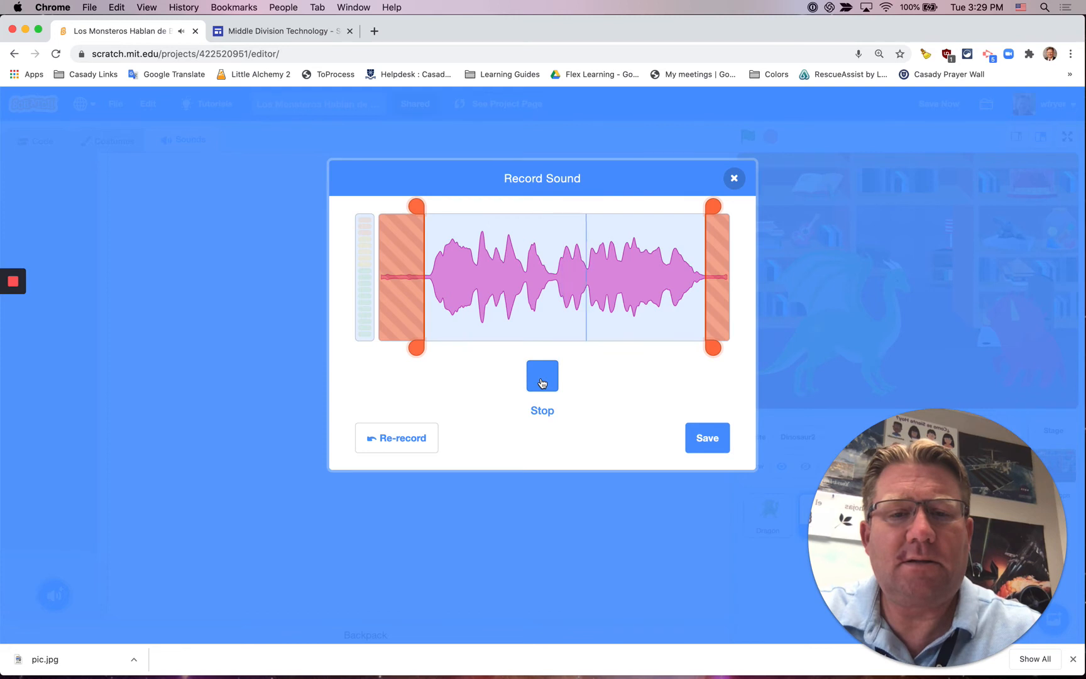
{"action": "left_click", "coordinate": [543, 376]}
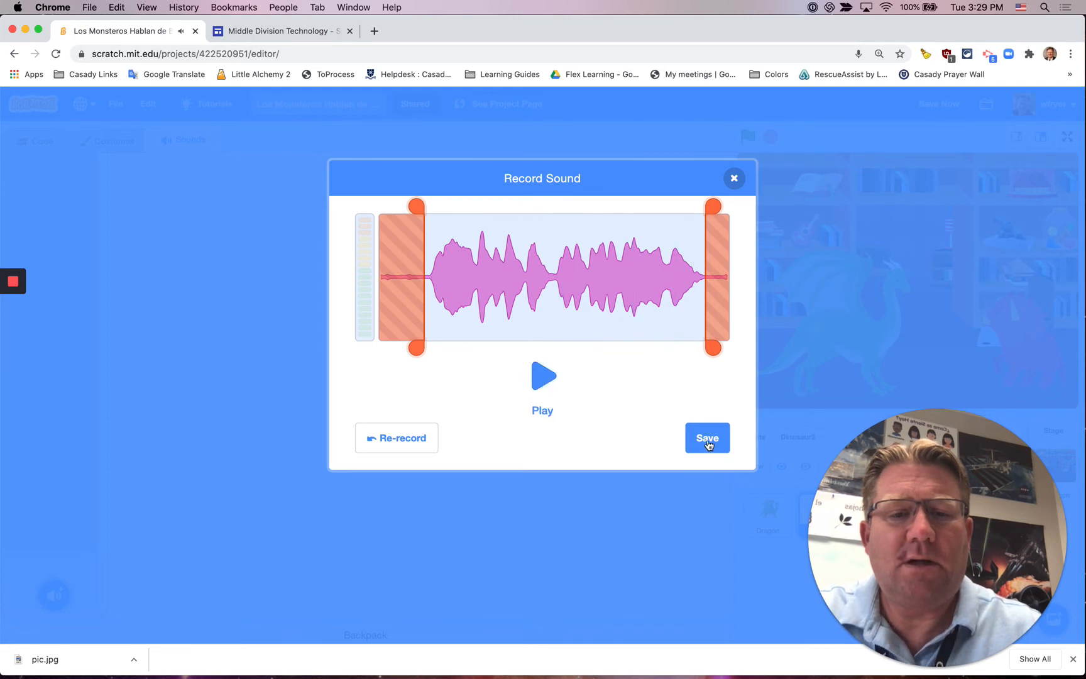
{"action": "left_click", "coordinate": [707, 438]}
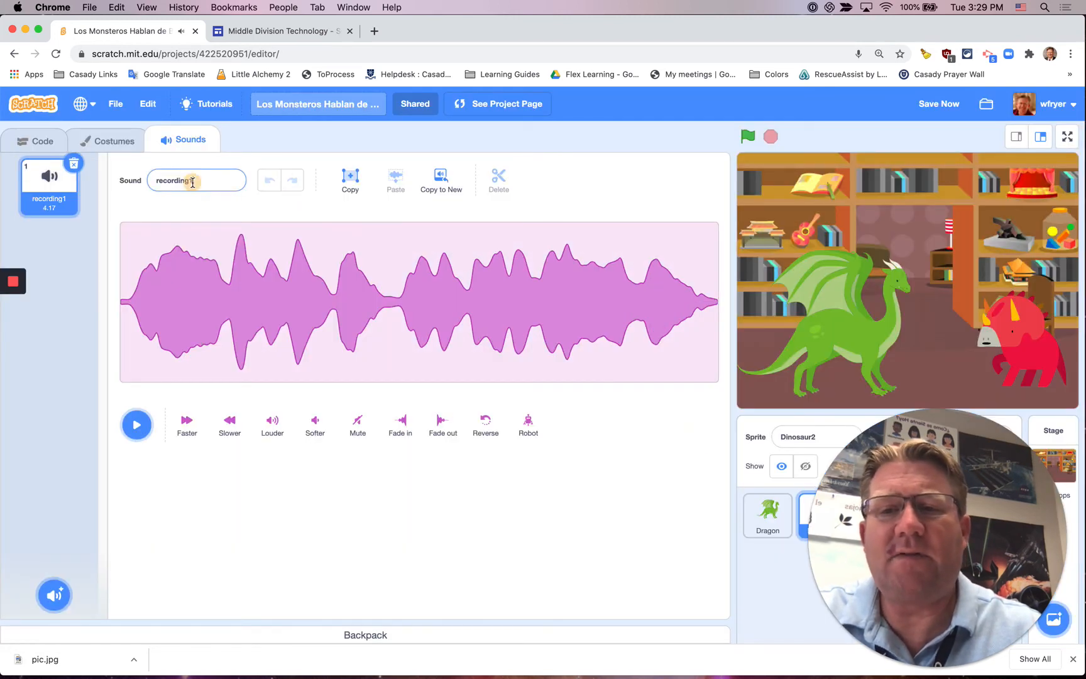
{"action": "left_click", "coordinate": [196, 180]}
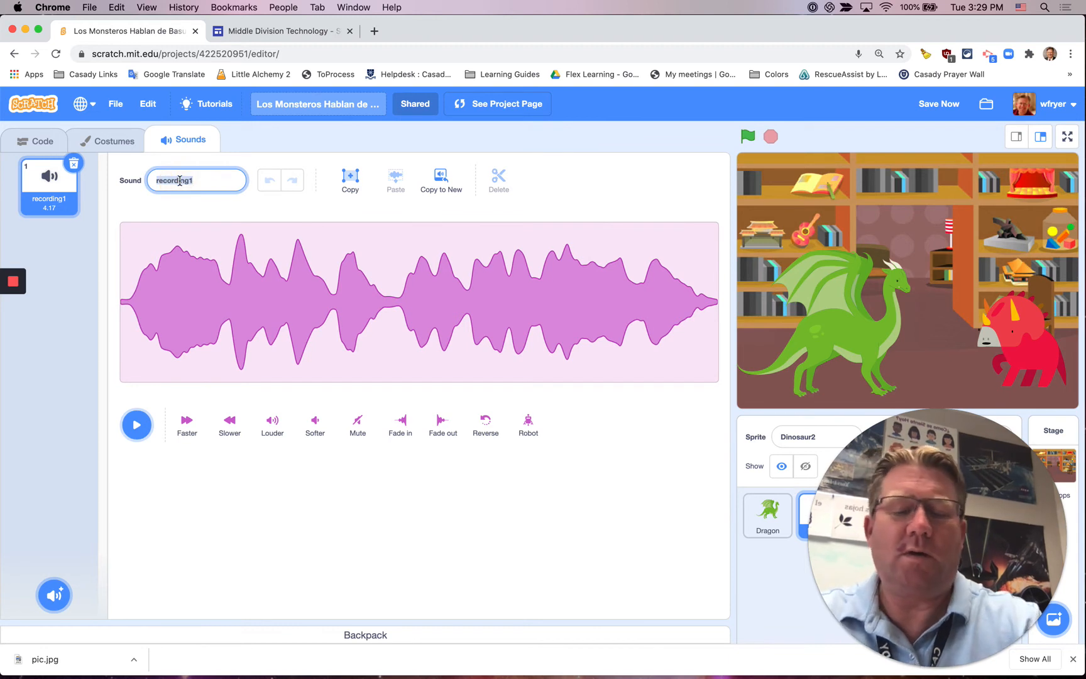
{"action": "type", "text": "si me gusta la basura"}
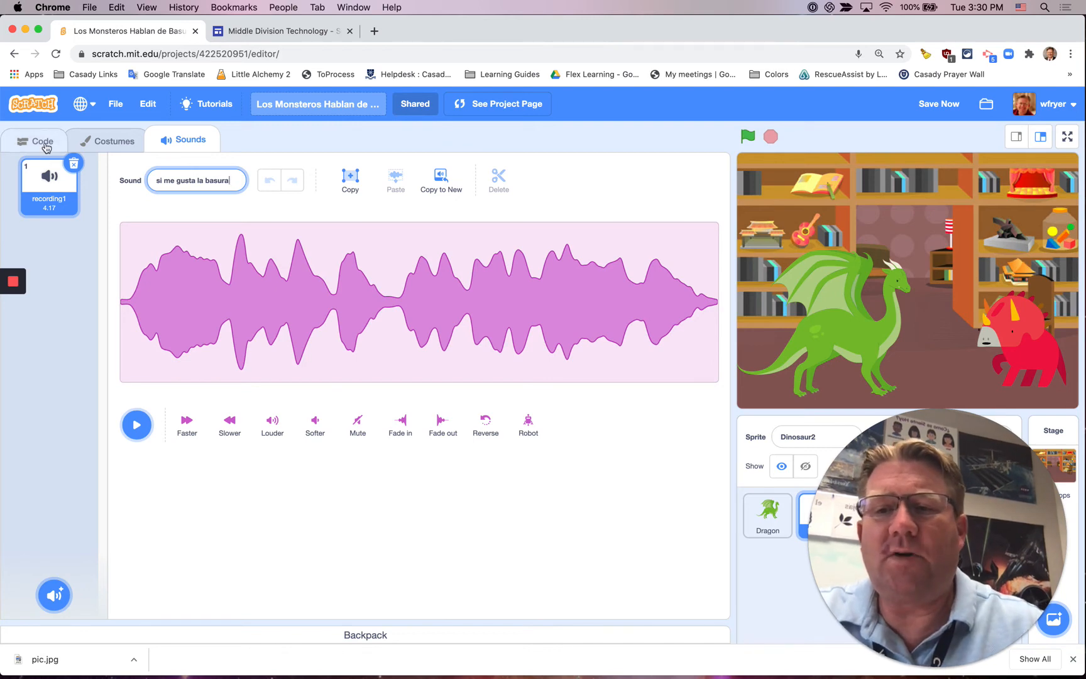
Insert a start sound block between Dinosaur2's first wait and say blocks.
{"action": "left_click", "coordinate": [41, 141]}
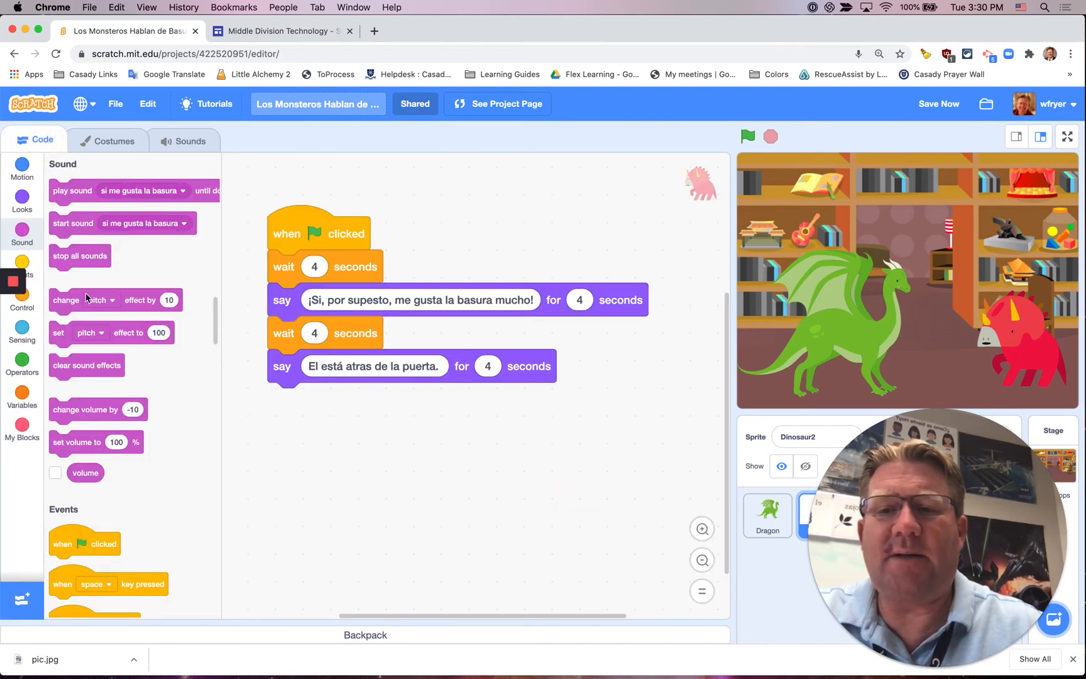
{"action": "left_click_drag", "start_coordinate": [122, 224], "coordinate": [277, 292]}
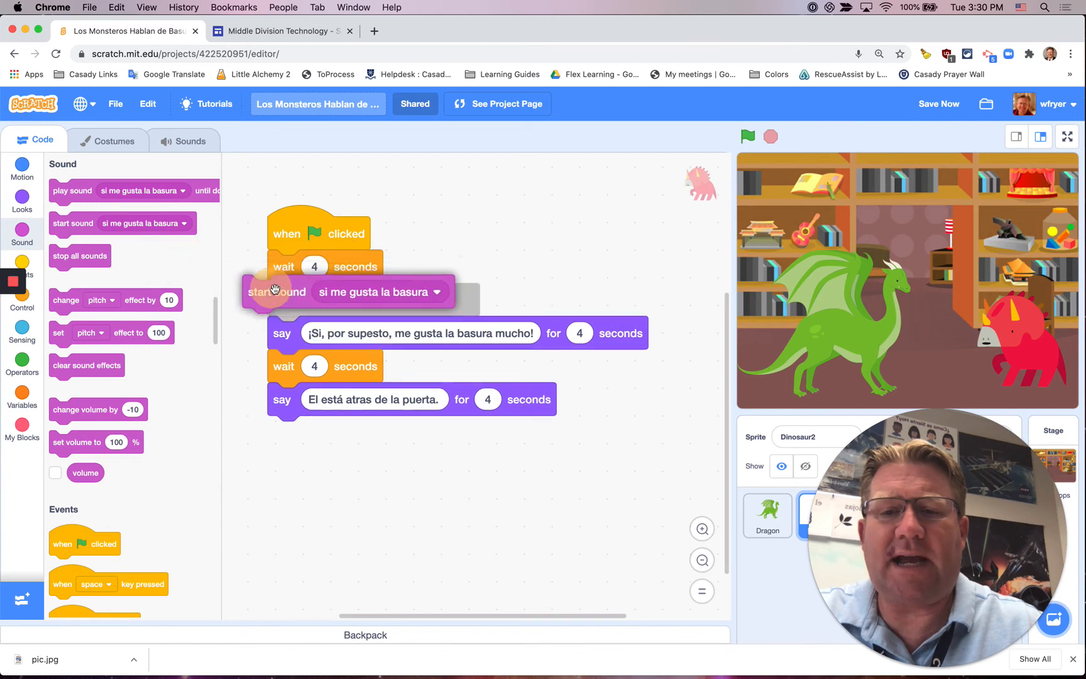
{"action": "left_click_drag", "start_coordinate": [275, 290], "coordinate": [302, 299]}
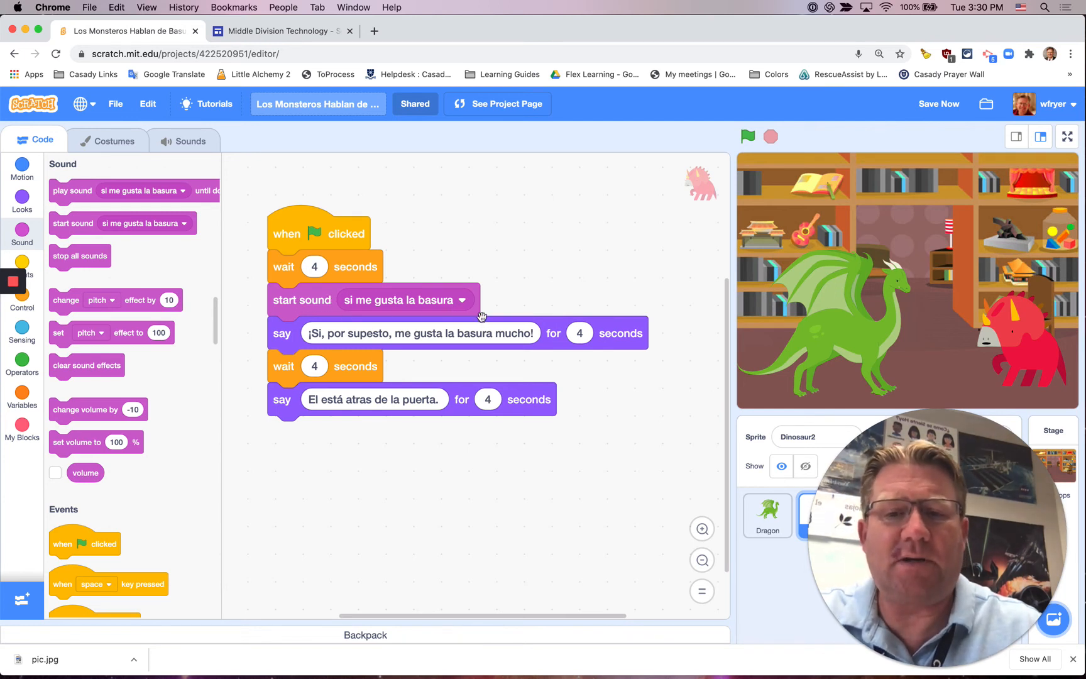
{"action": "mouse_move", "coordinate": [1039, 173]}
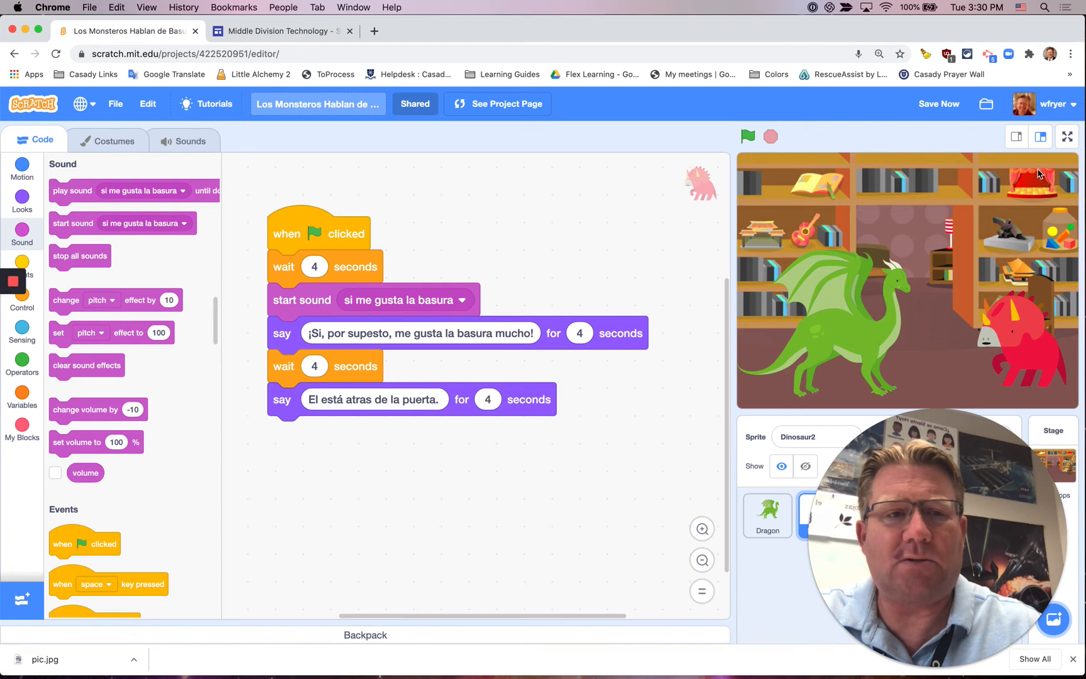
{"action": "left_click", "coordinate": [1066, 136]}
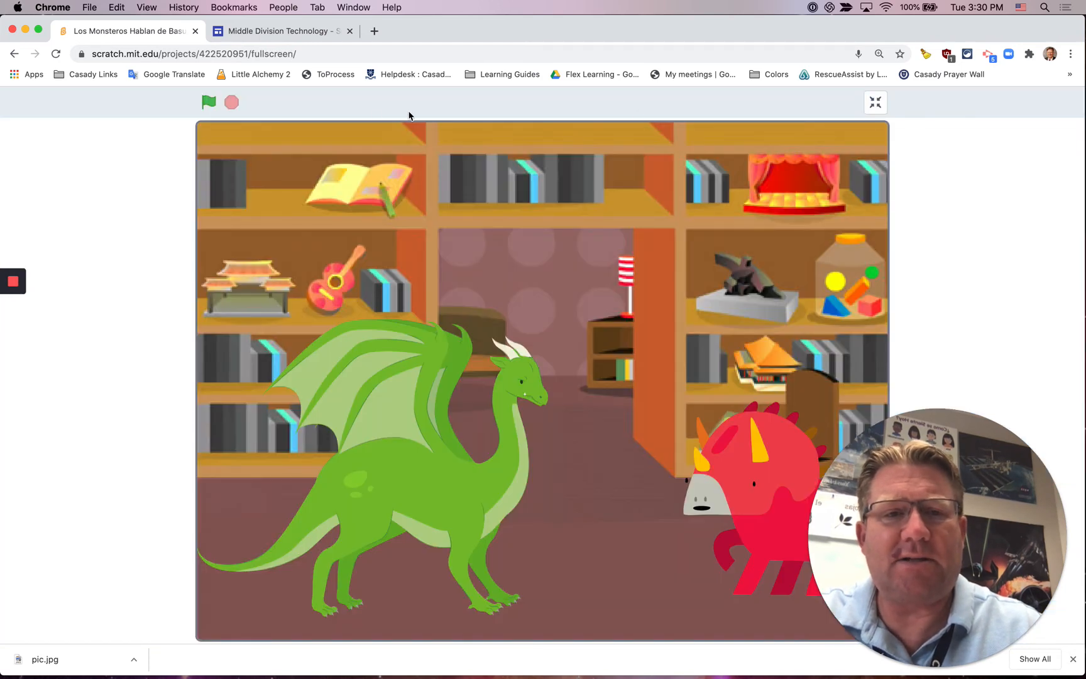
{"action": "left_click", "coordinate": [208, 102]}
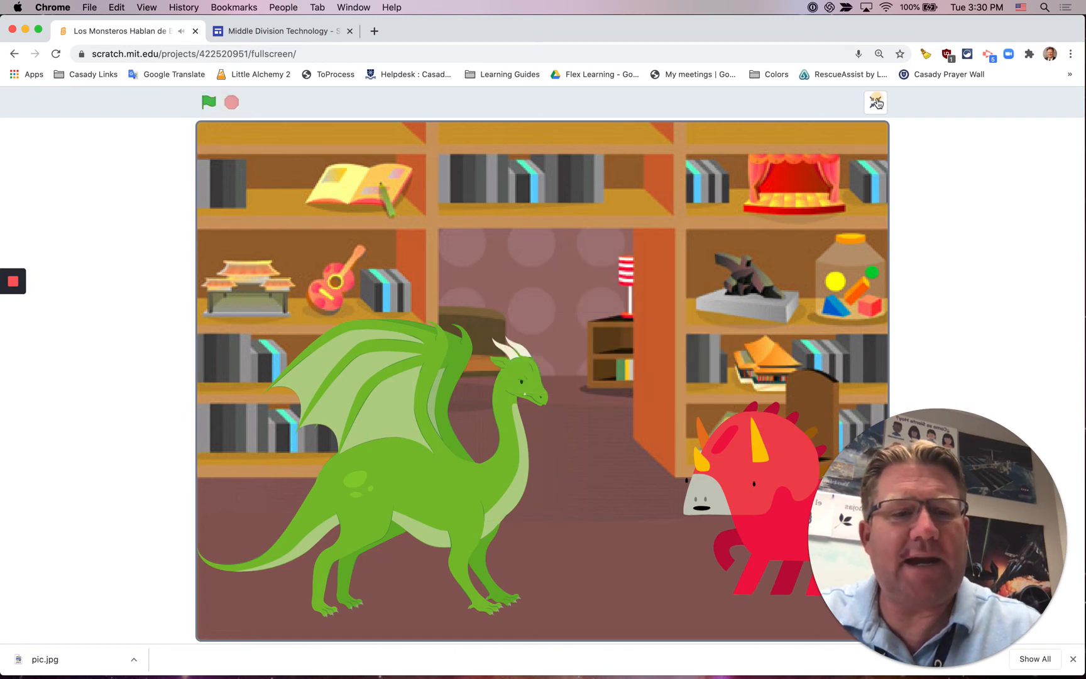
{"action": "left_click", "coordinate": [876, 101]}
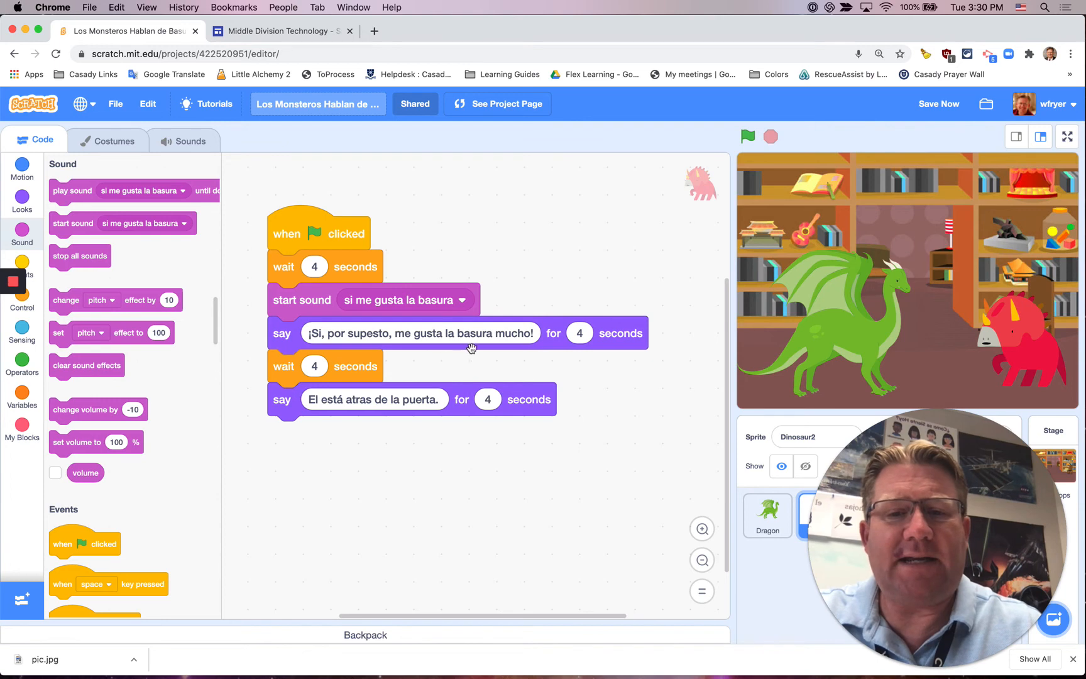
{"action": "mouse_move", "coordinate": [408, 348]}
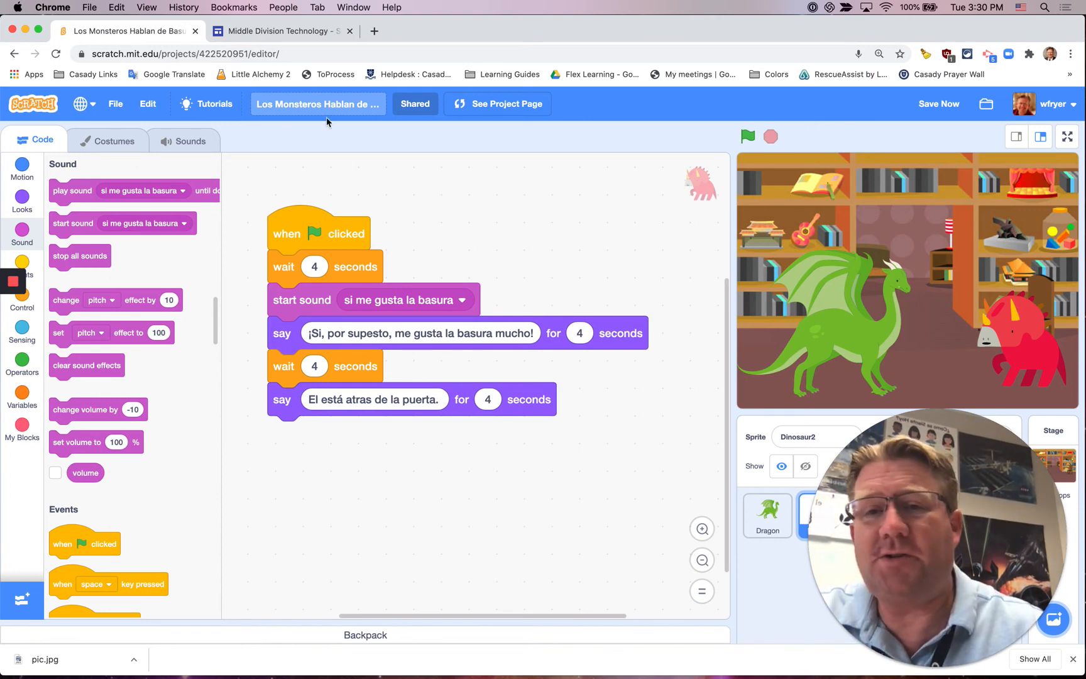
{"action": "left_click", "coordinate": [280, 30]}
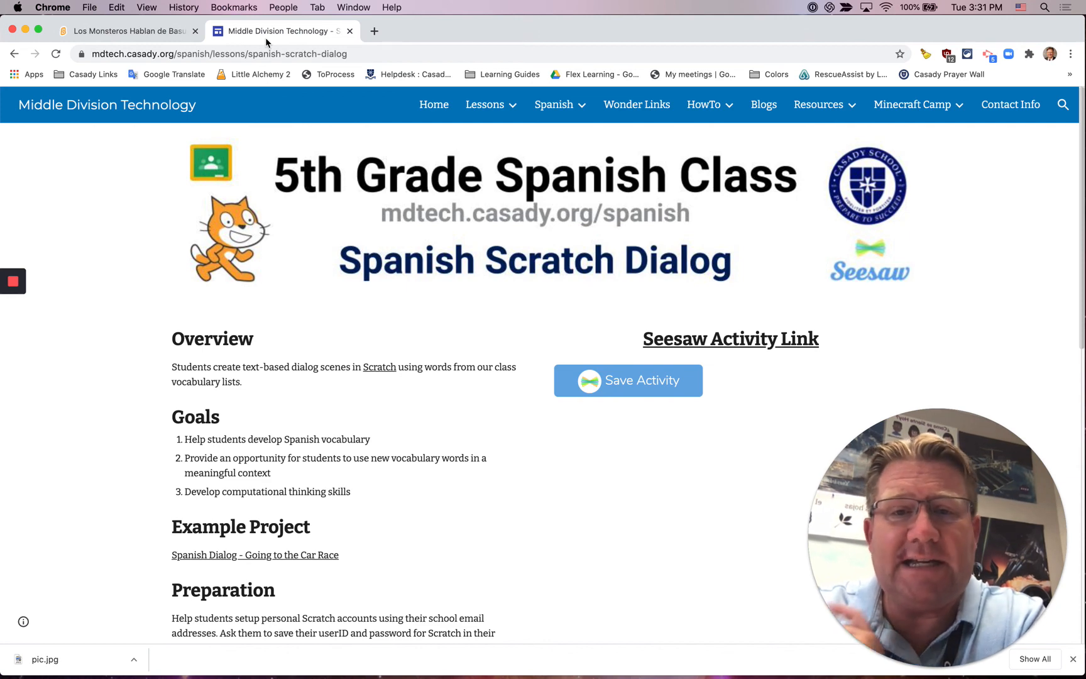
Navigate from the site home through Spanish > Lessons to Spanish Scratch Dialog.
{"action": "left_click", "coordinate": [484, 104]}
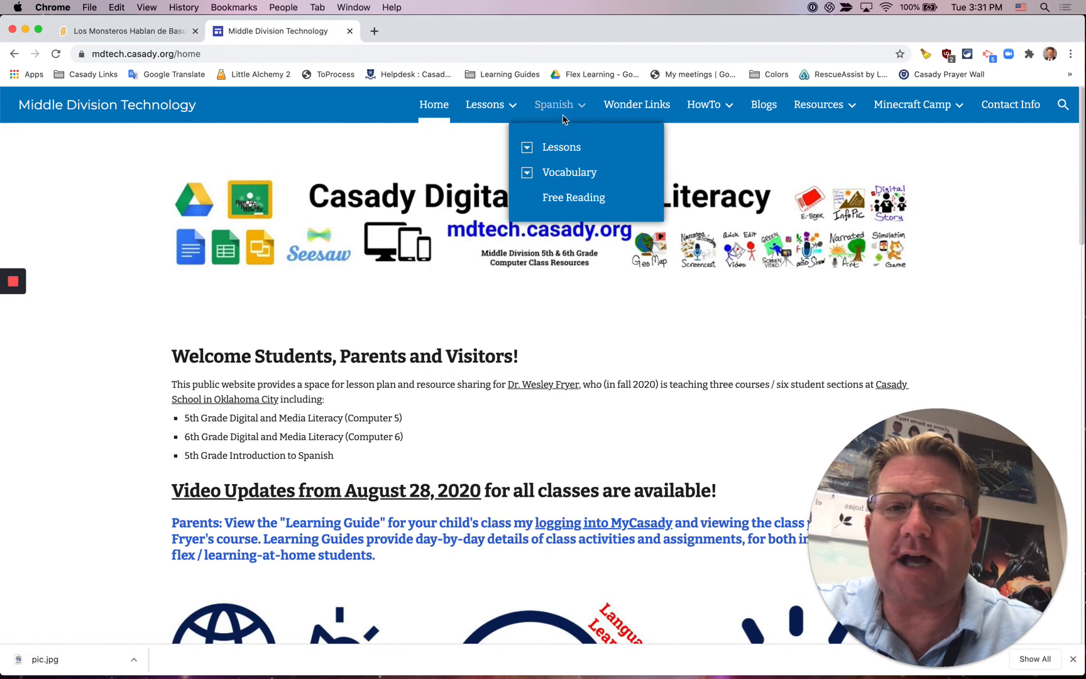
{"action": "mouse_move", "coordinate": [542, 150]}
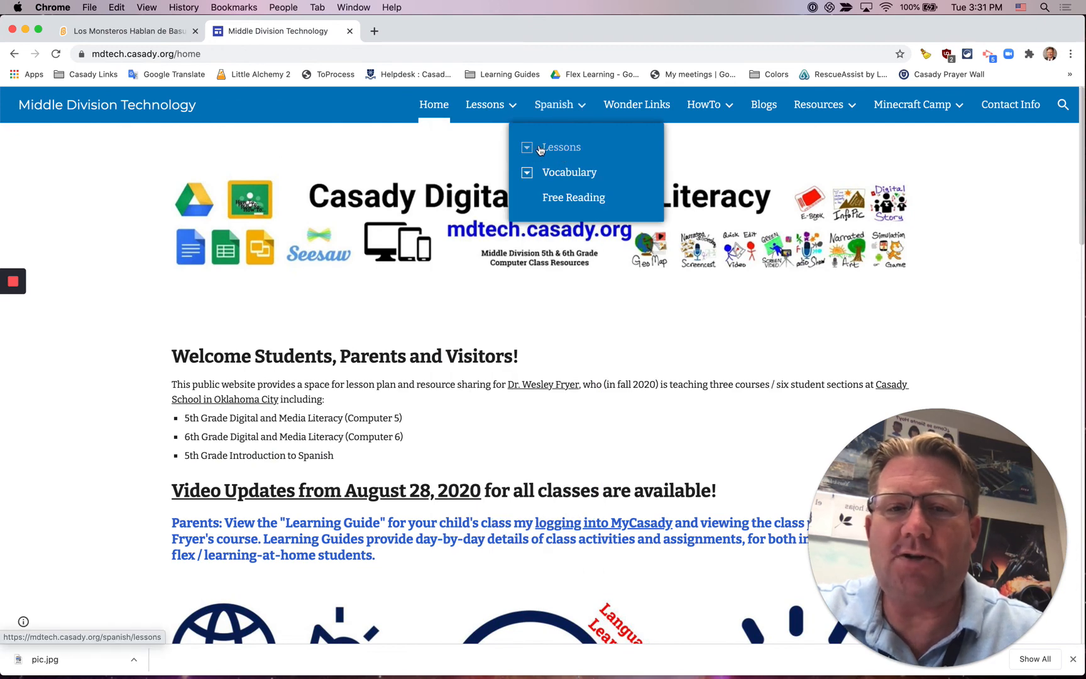
{"action": "left_click", "coordinate": [552, 103]}
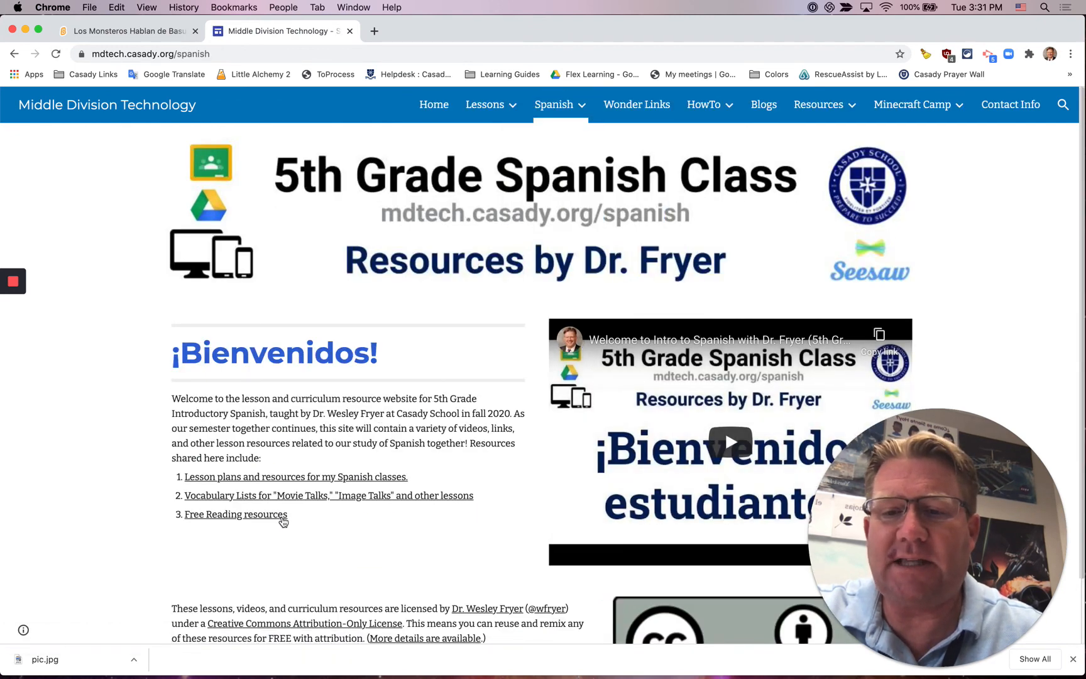
{"action": "left_click", "coordinate": [553, 104]}
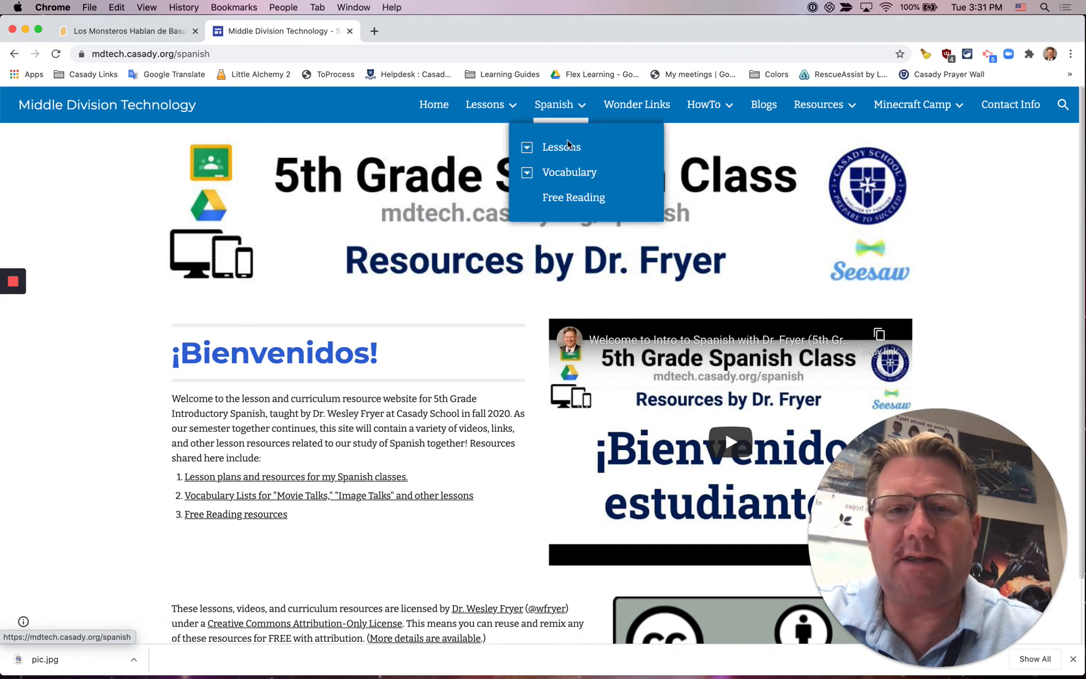
{"action": "left_click", "coordinate": [561, 147]}
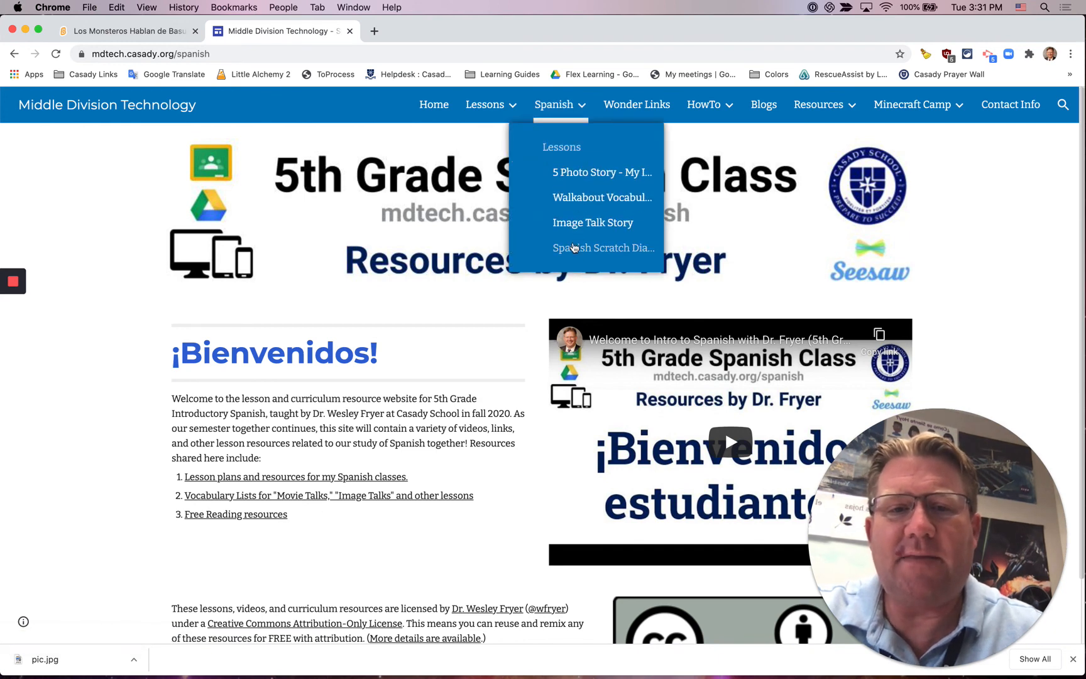
{"action": "left_click", "coordinate": [603, 247]}
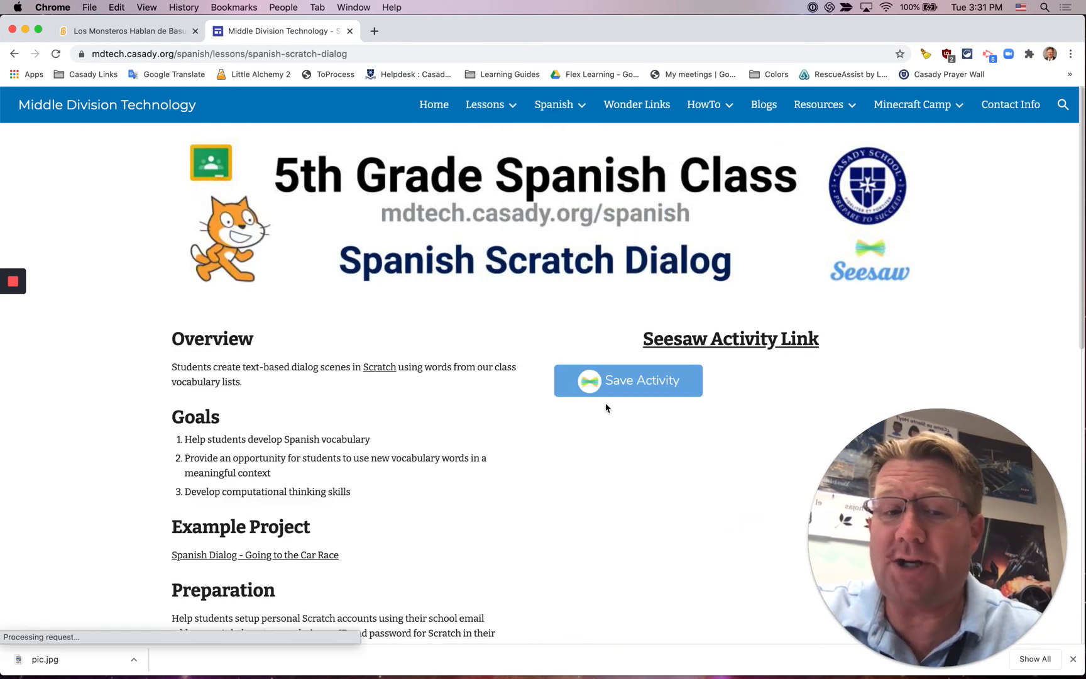
{"action": "left_click", "coordinate": [912, 103]}
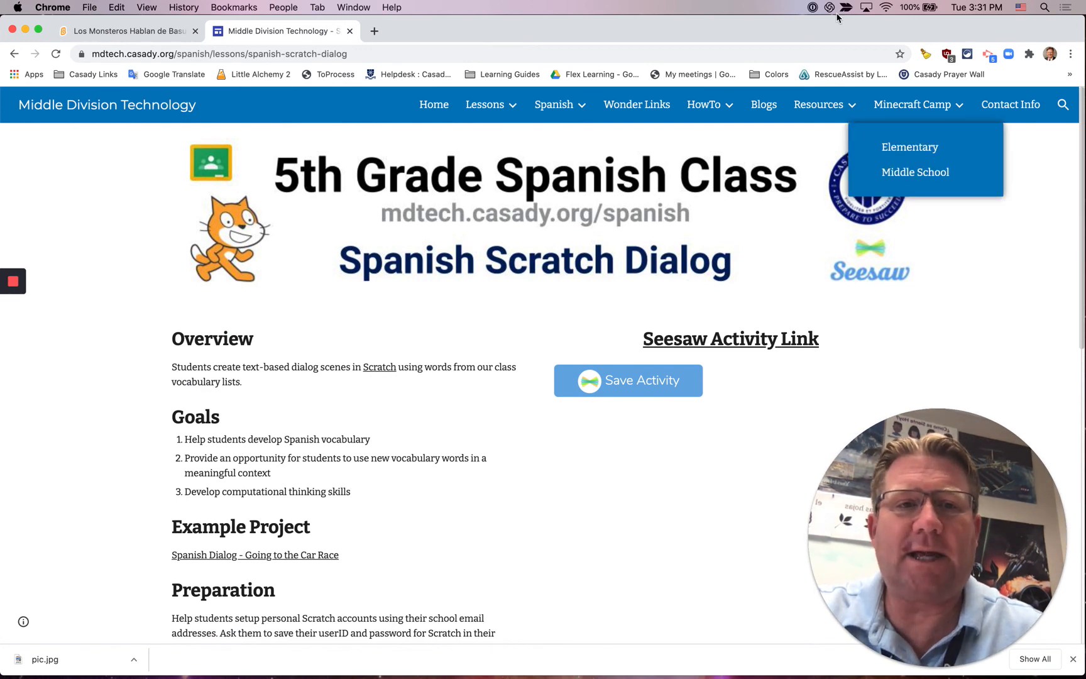